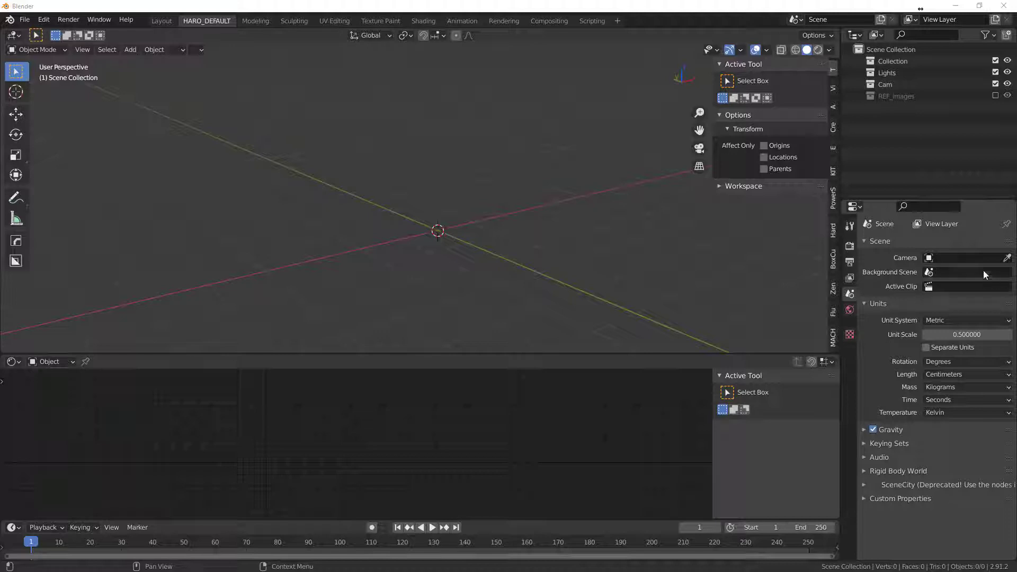
mouse_move(737, 248)
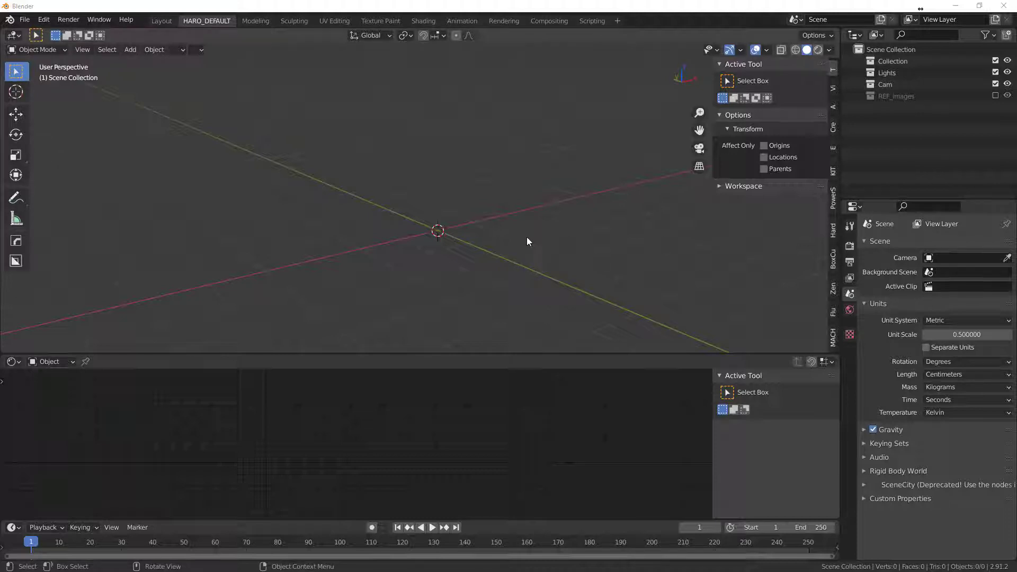
mouse_move(535, 235)
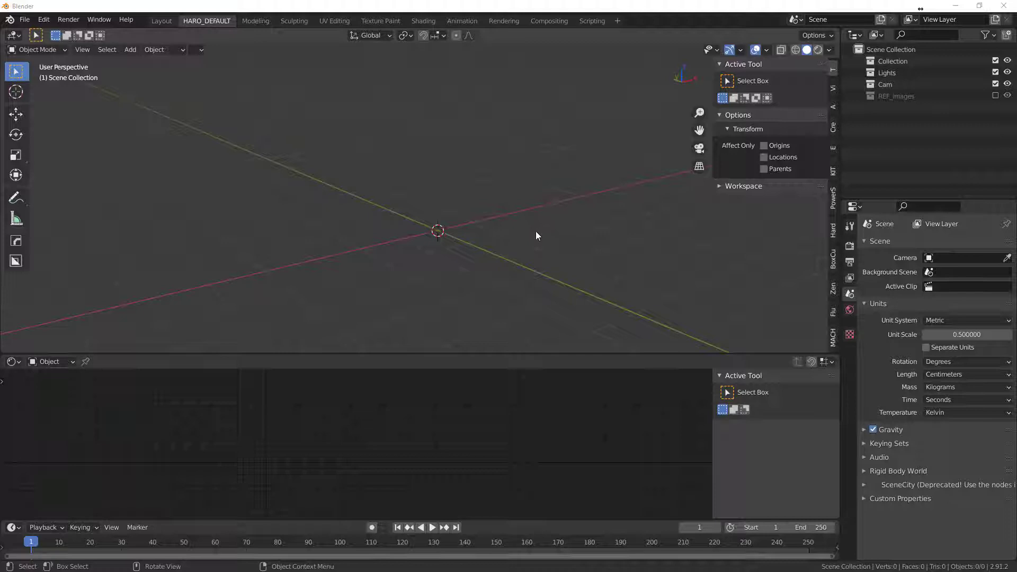
mouse_move(557, 240)
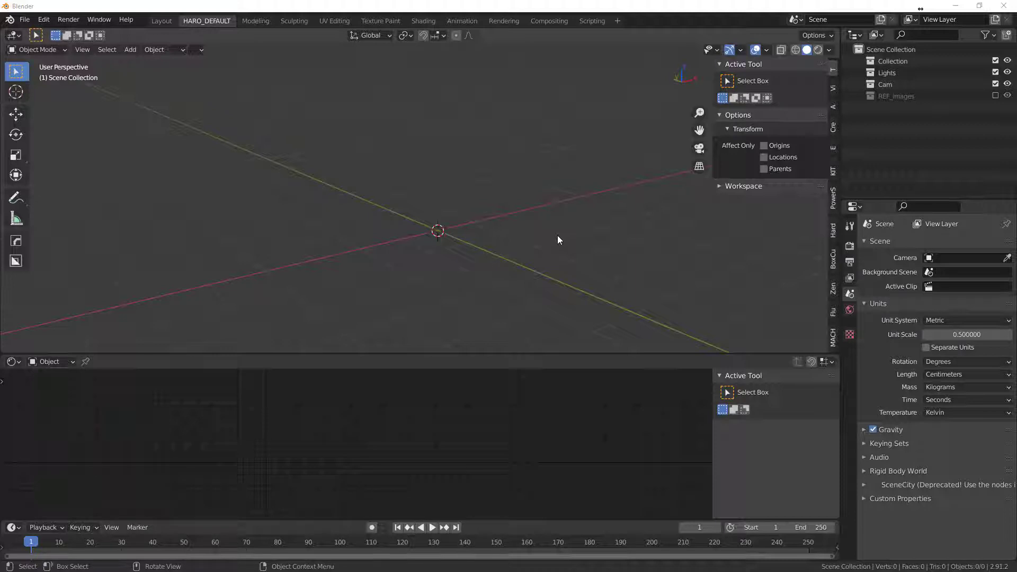
mouse_move(624, 260)
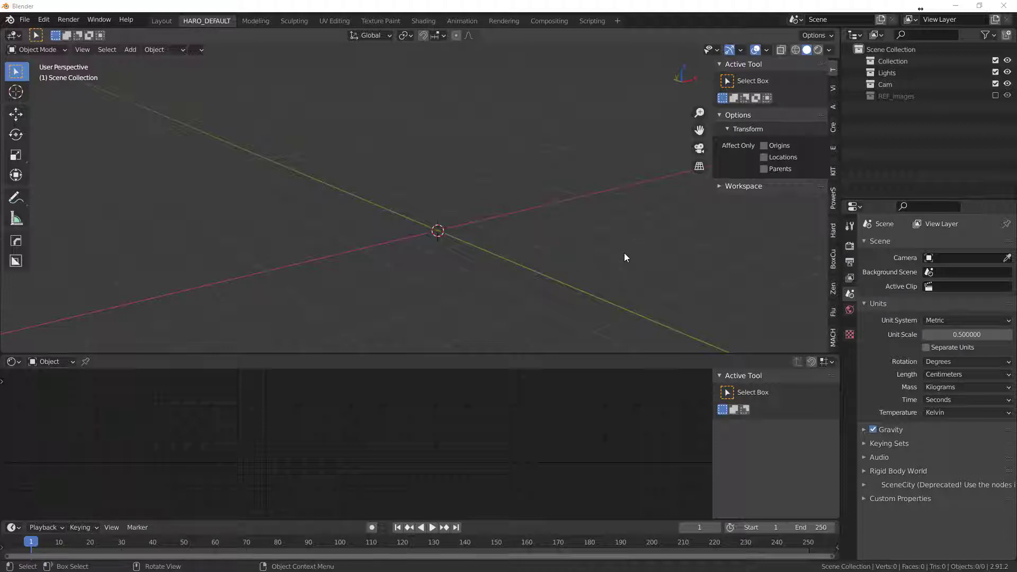
mouse_move(632, 237)
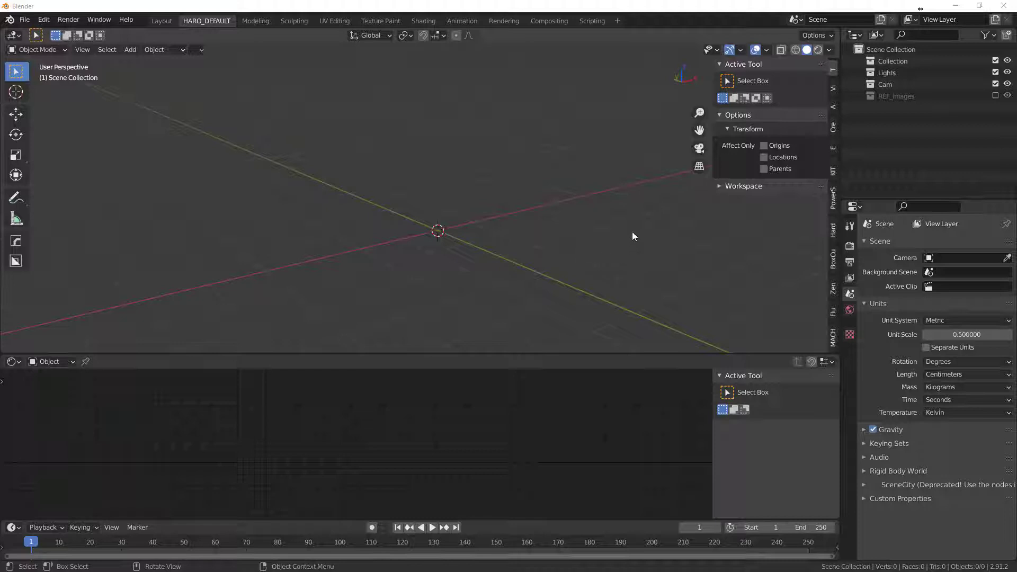
mouse_move(673, 278)
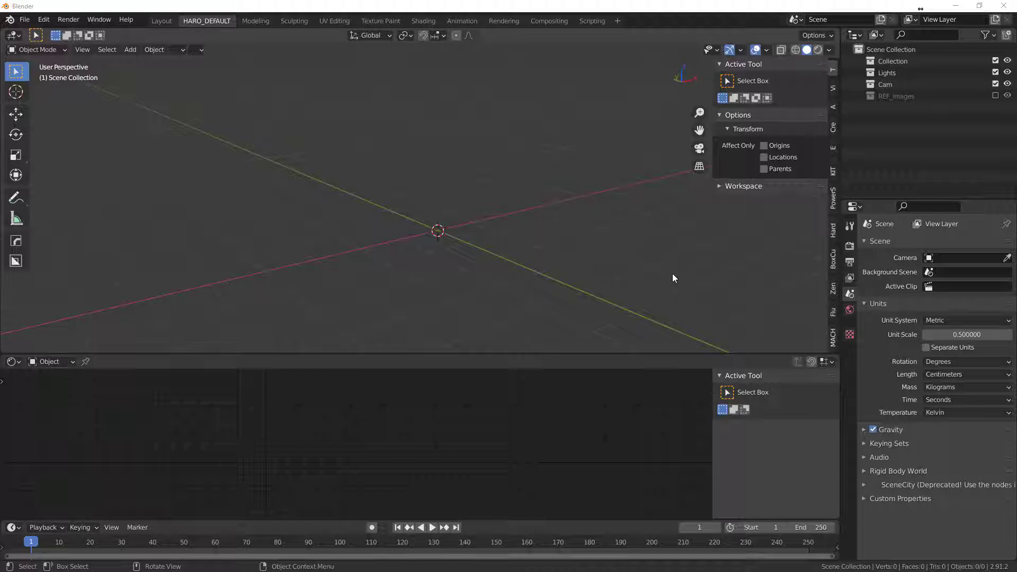
mouse_move(687, 260)
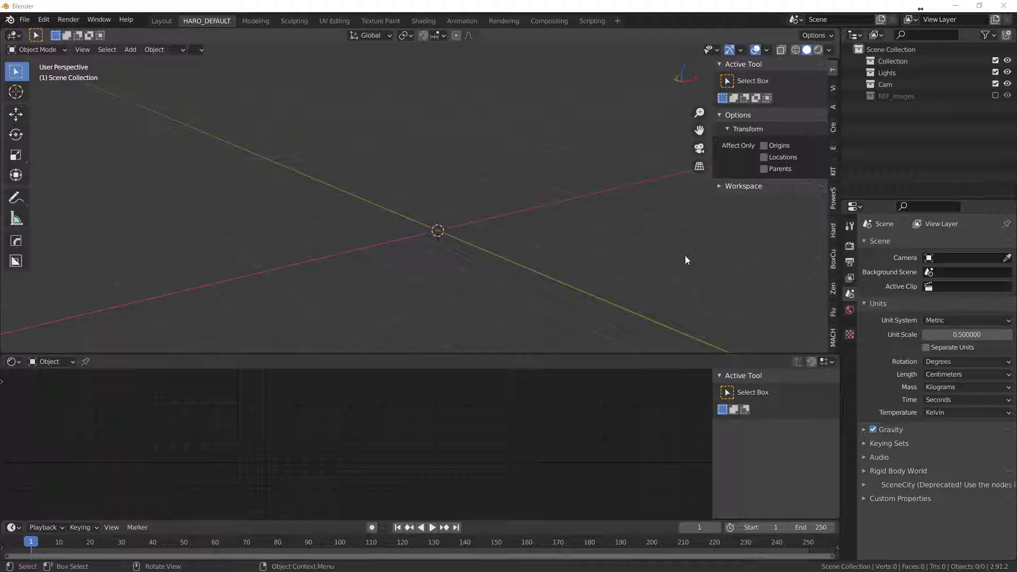
Step: Import the Blender logo SVG, solidify it to 10 cm thick and convert it to a mesh
click(24, 19)
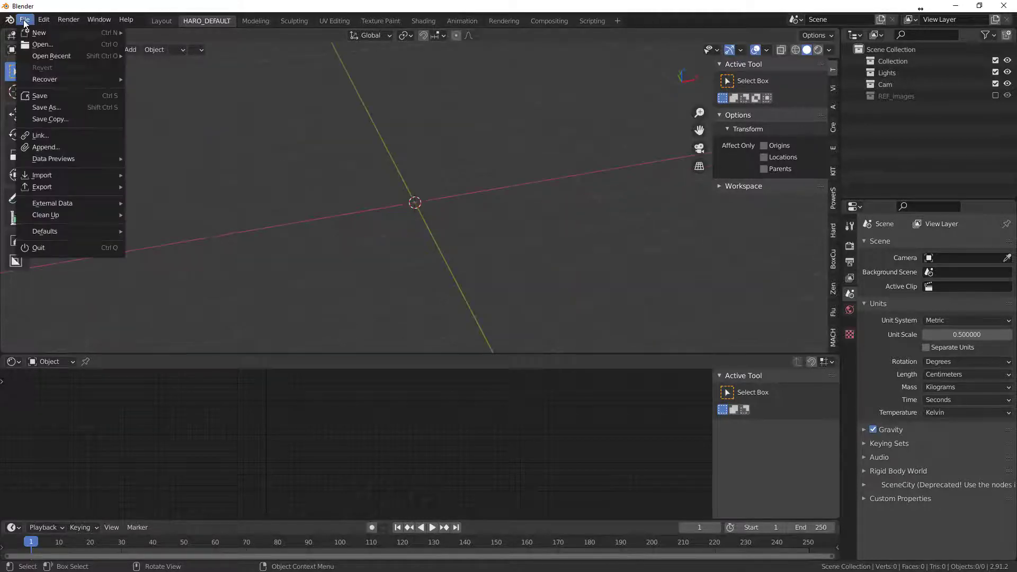
mouse_move(46, 147)
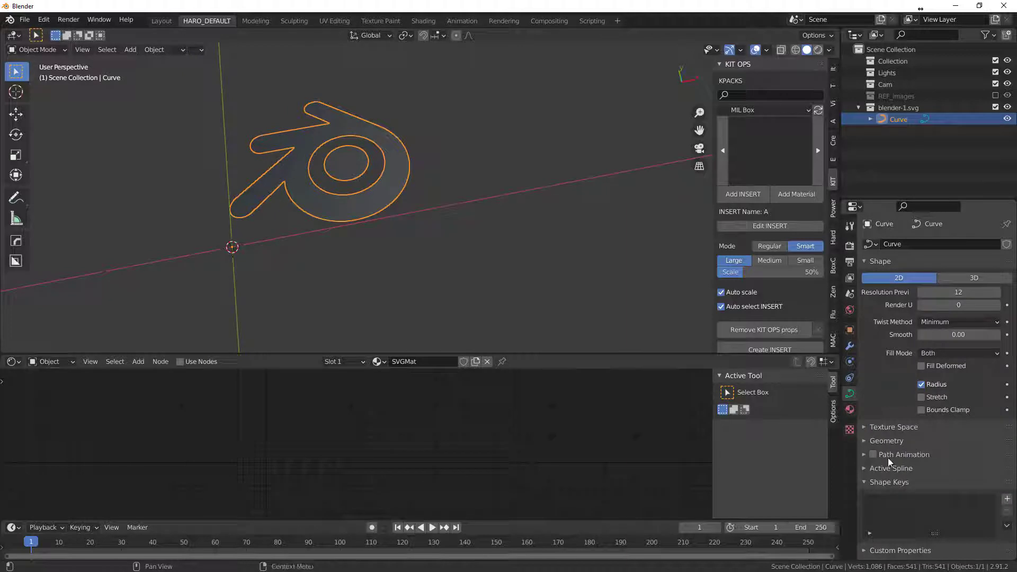
click(885, 440)
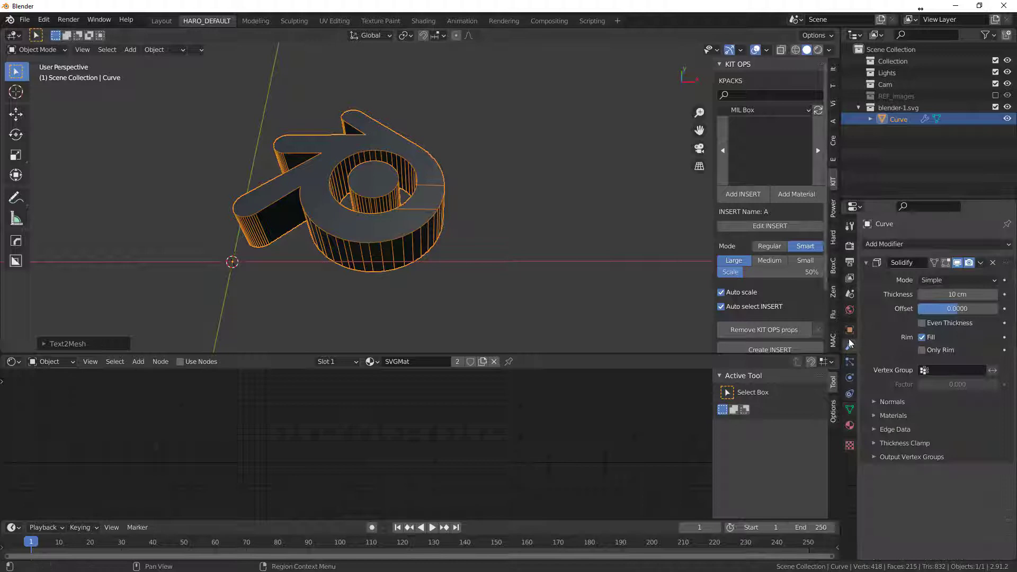
click(991, 262)
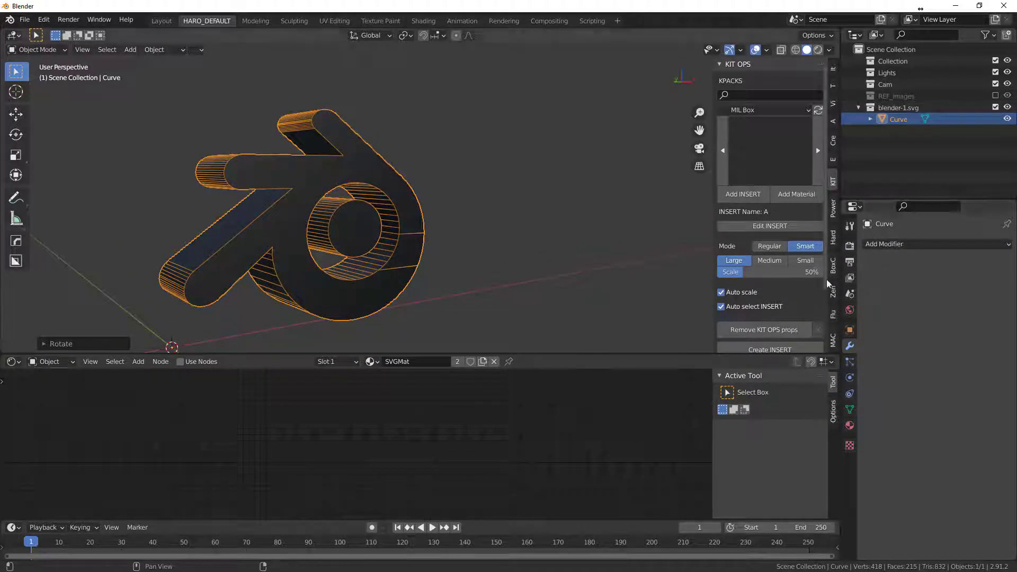
Step: Add a 0.2 cm, three-segment Bevel modifier and turn off the Wireframe display
click(933, 243)
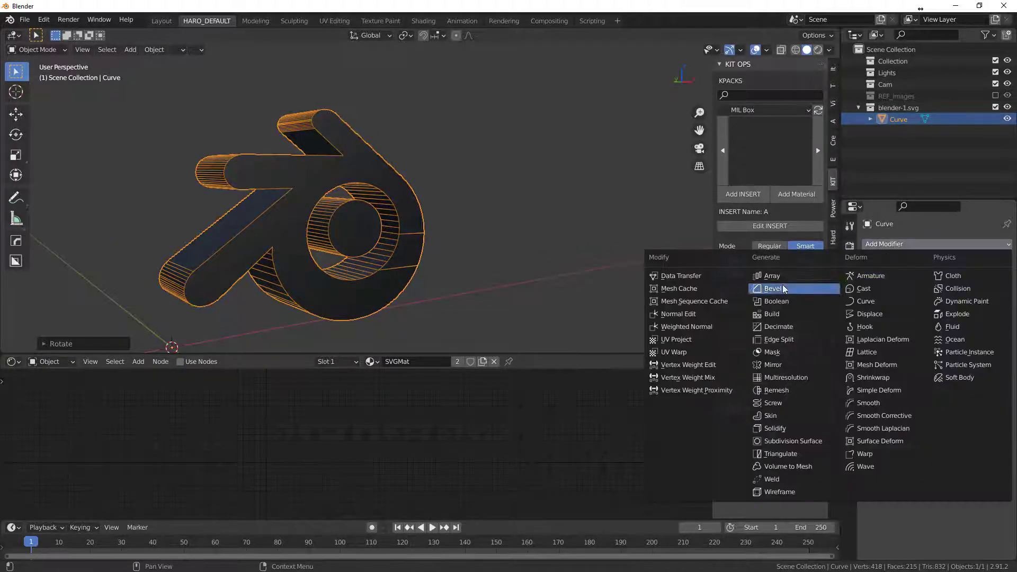
click(773, 288)
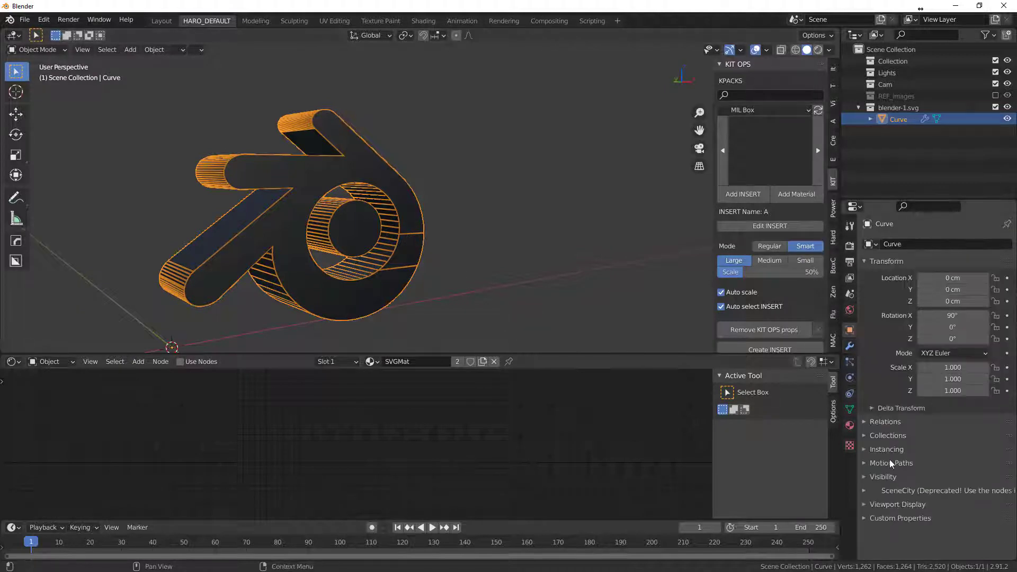
mouse_move(866, 468)
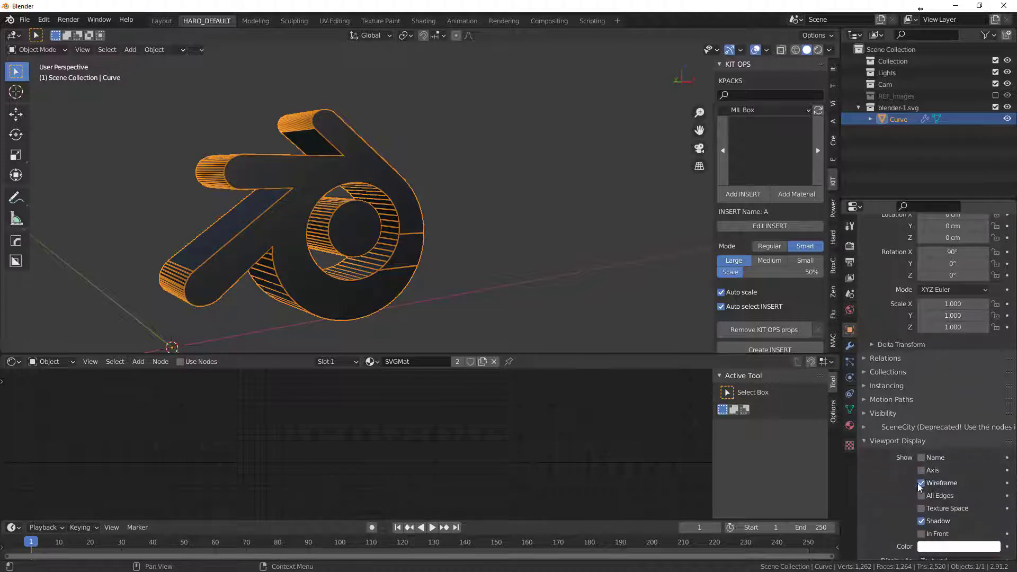
click(921, 483)
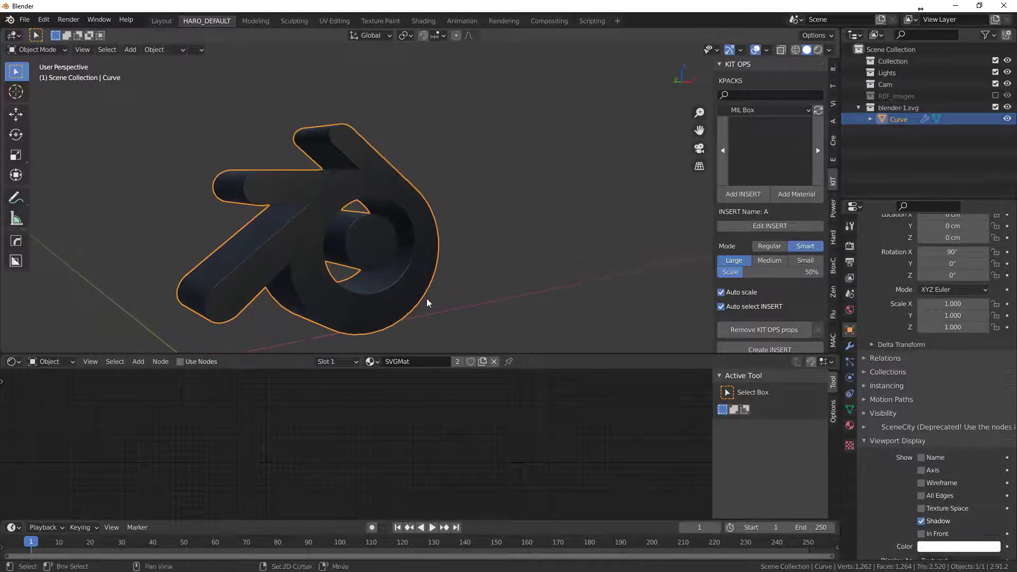
Step: Shade the logo smooth and enable Auto Smooth on its normals
right_click(428, 303)
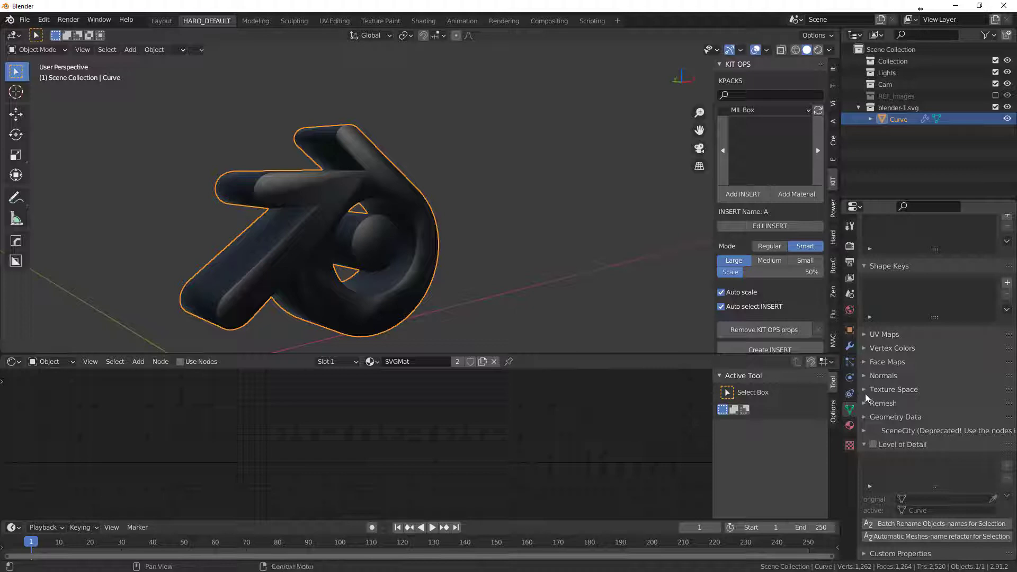
click(884, 375)
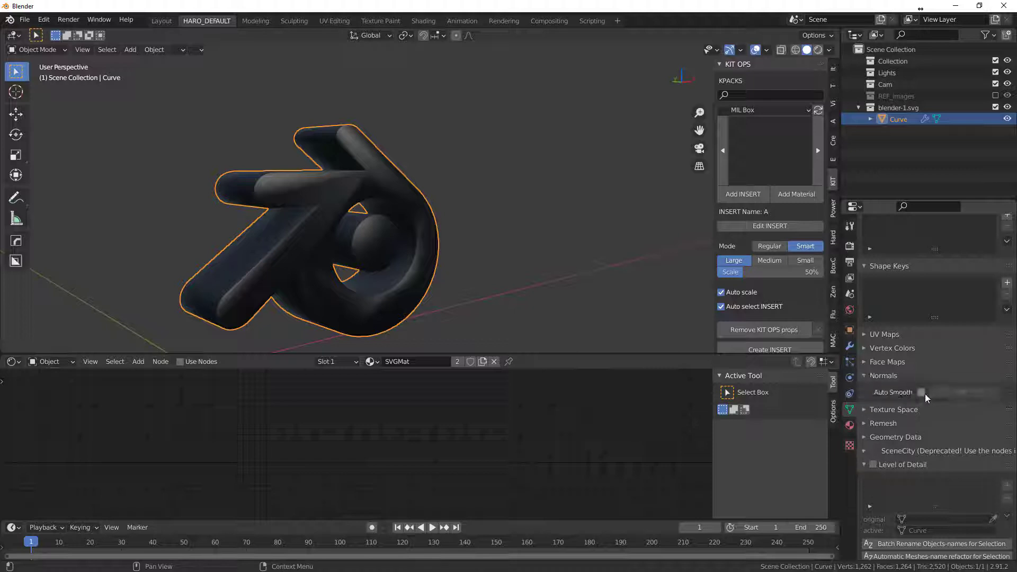
click(921, 392)
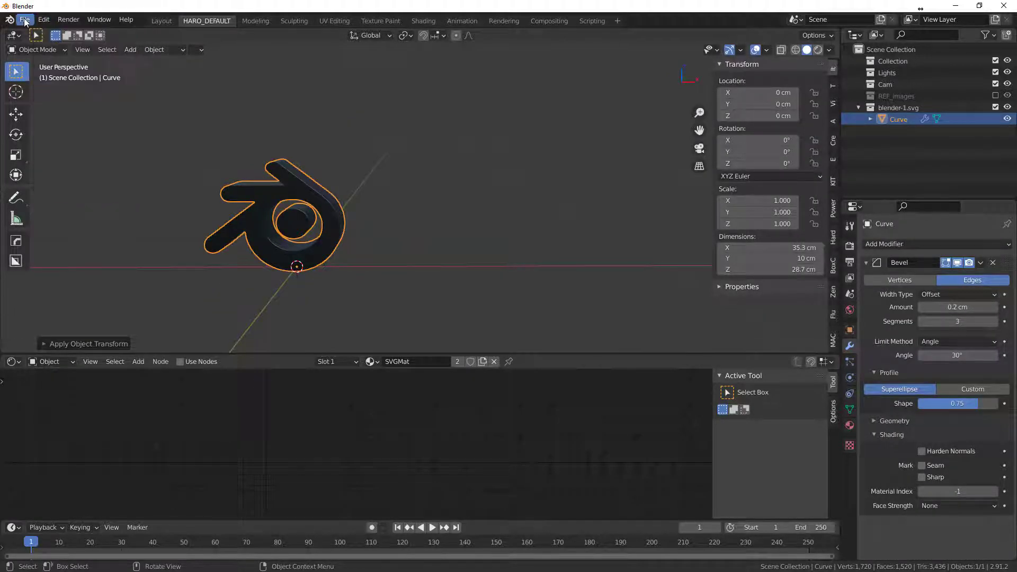
Step: Export the logo as a Wavefront OBJ file with Z Up
click(24, 20)
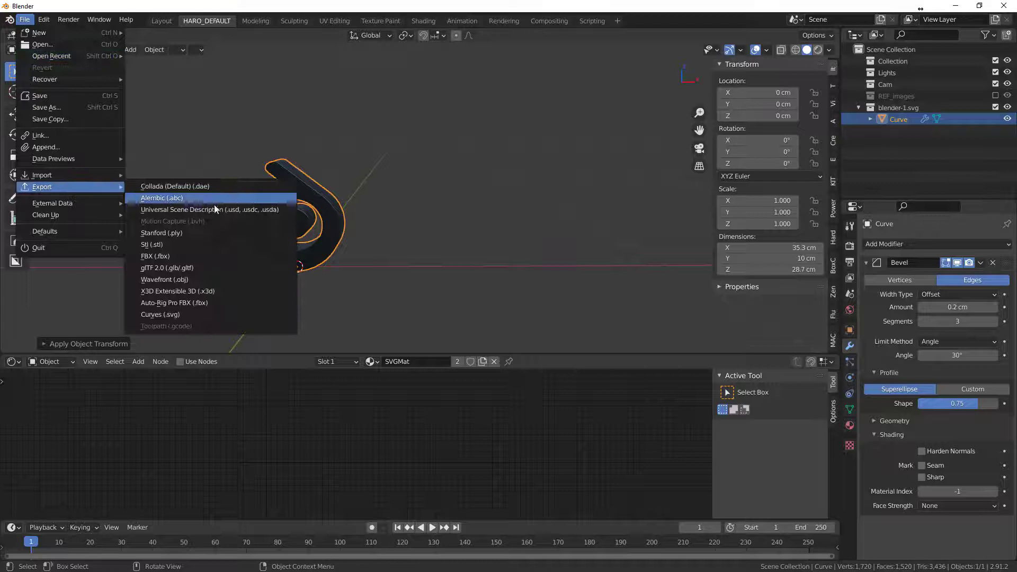
click(165, 279)
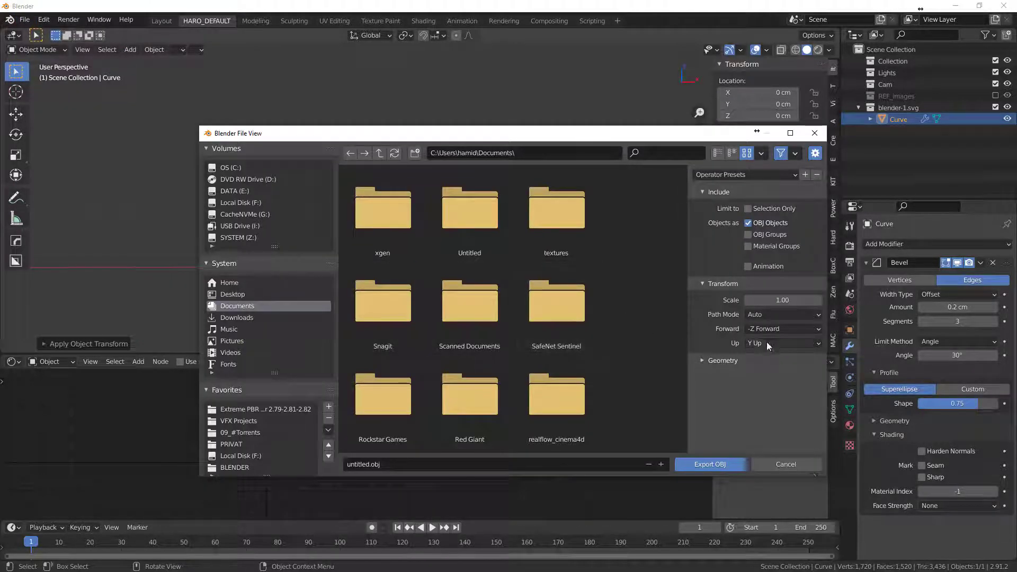
click(781, 342)
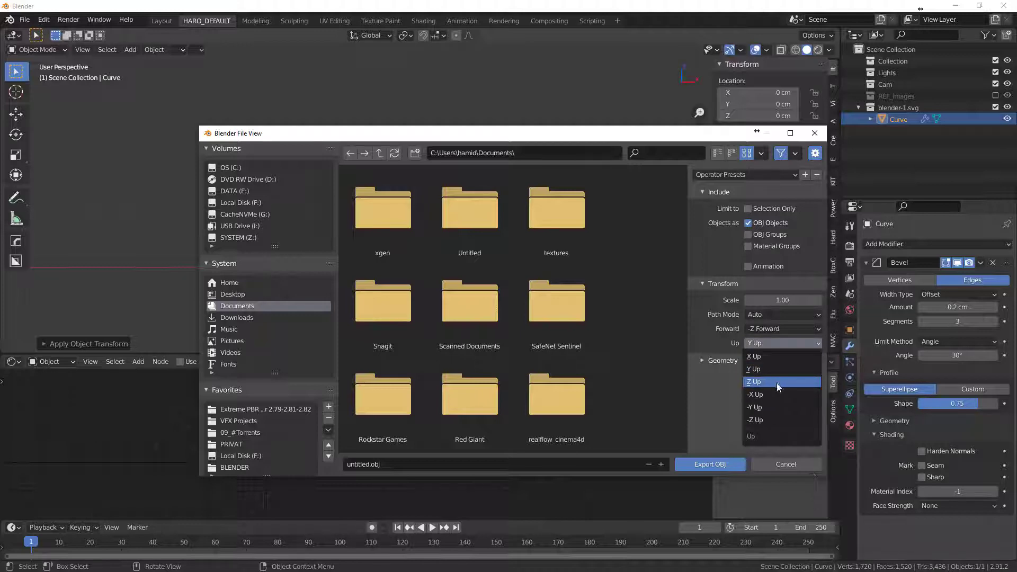
click(754, 382)
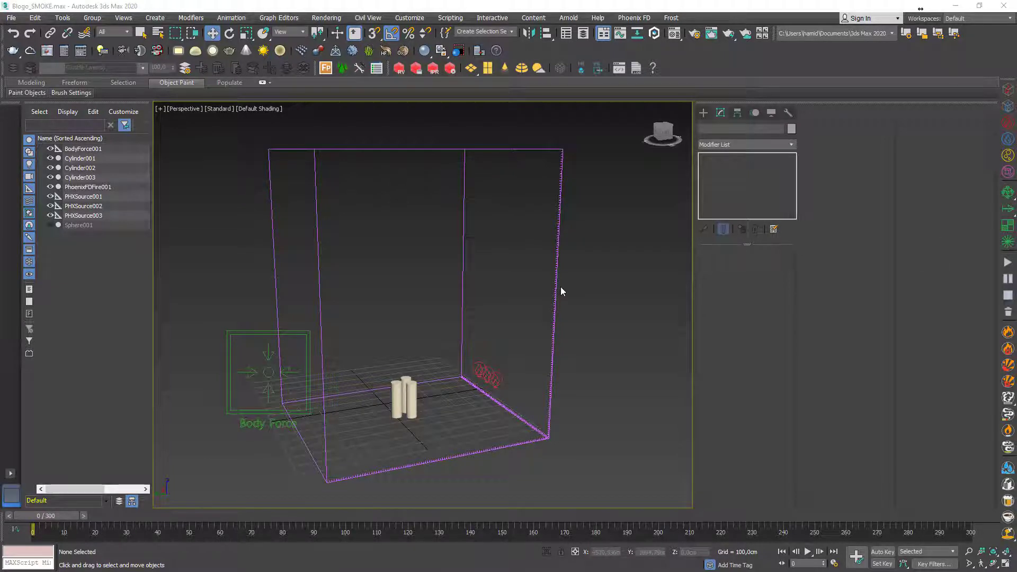
mouse_move(531, 301)
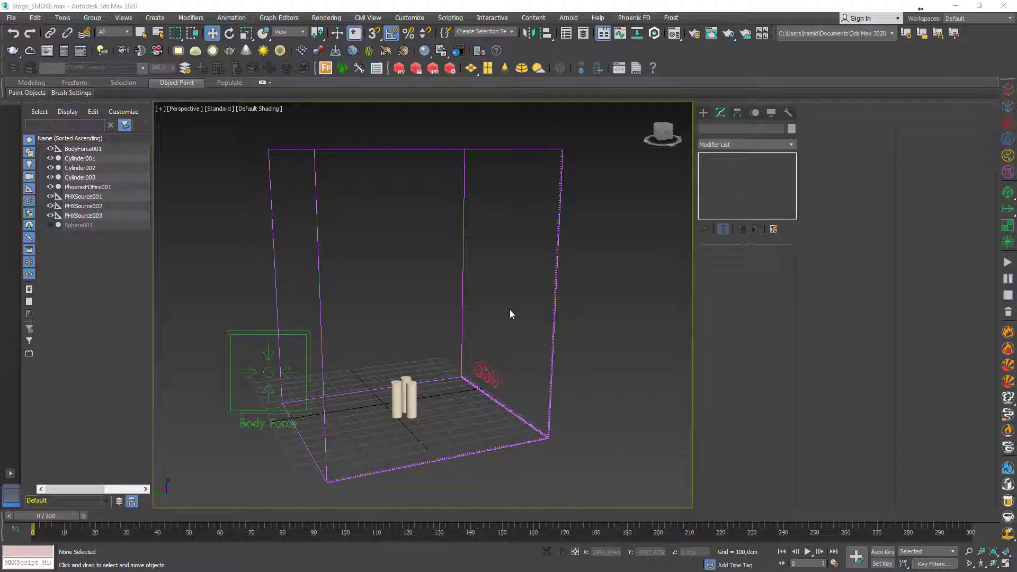
mouse_move(382, 284)
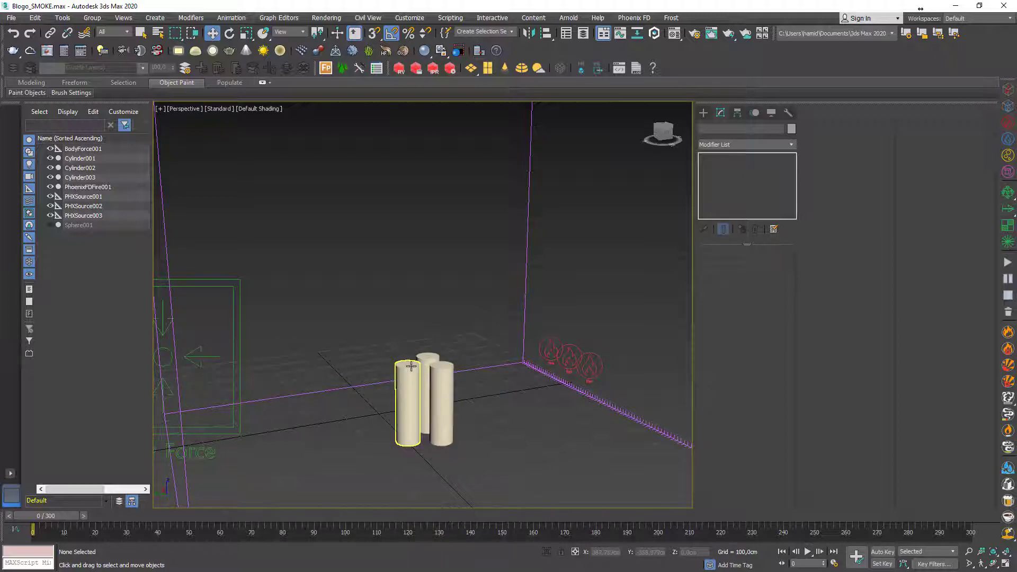
click(451, 346)
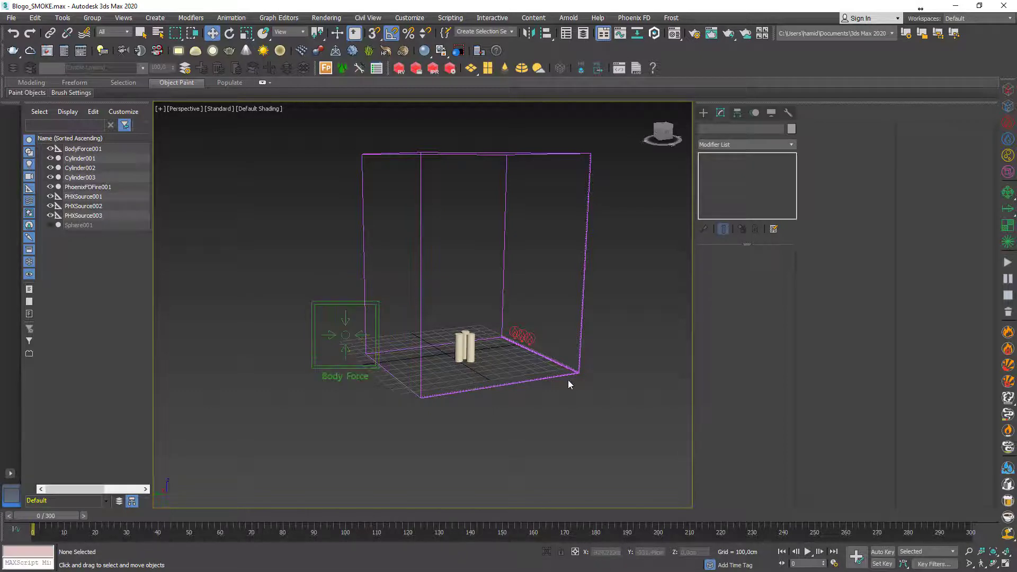
click(11, 18)
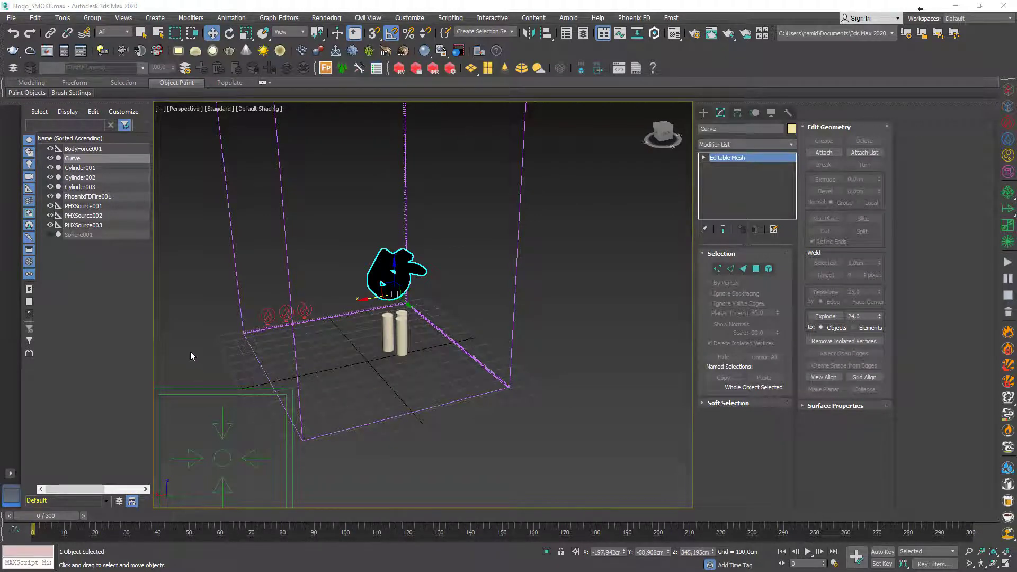
Step: Merge the Curve logo mesh and pick it as BodyForce001's body
click(83, 148)
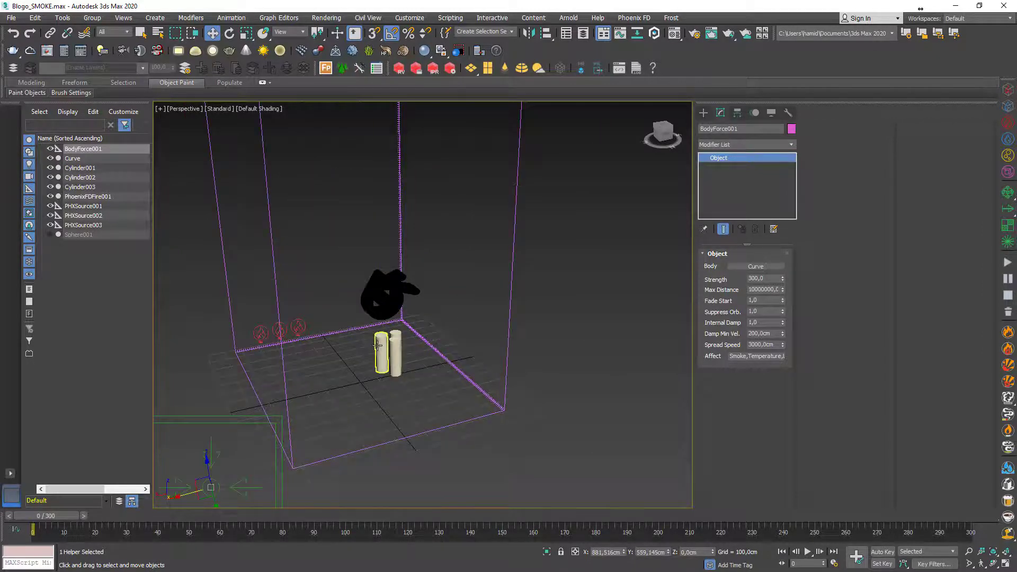
click(72, 159)
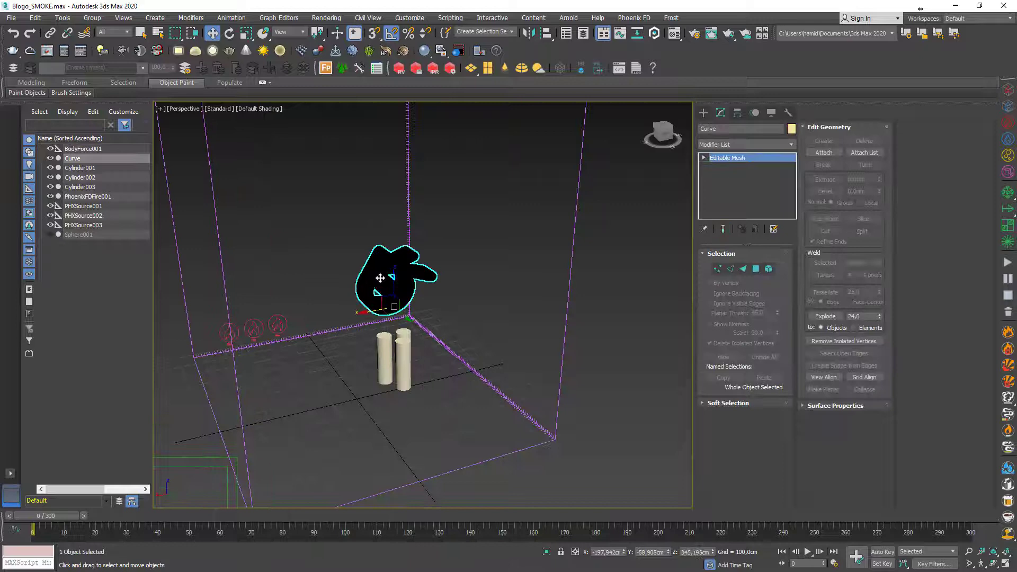
Step: Turn off Solid Object in the Curve logo's Phoenix FD properties
right_click(381, 277)
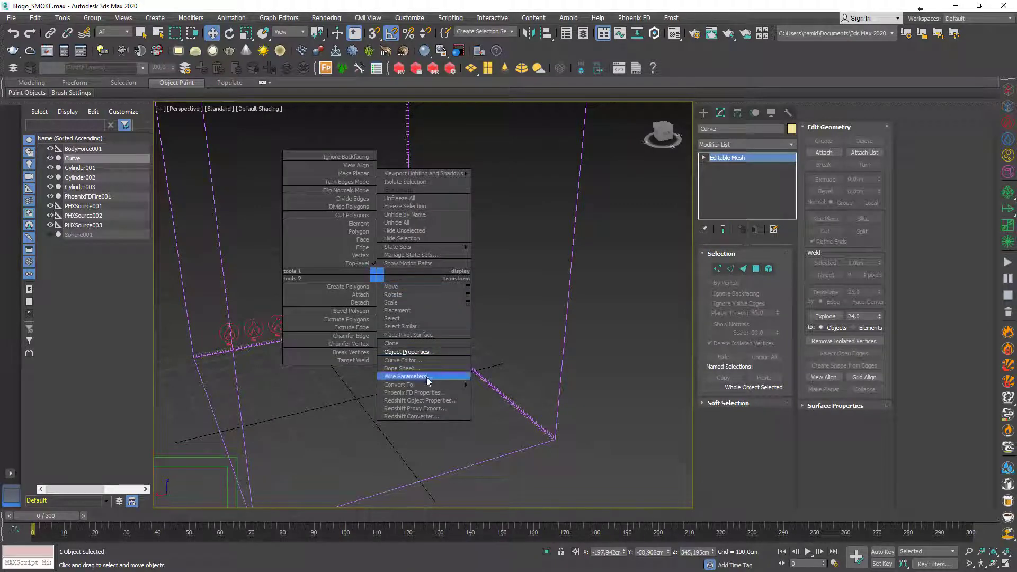
click(414, 392)
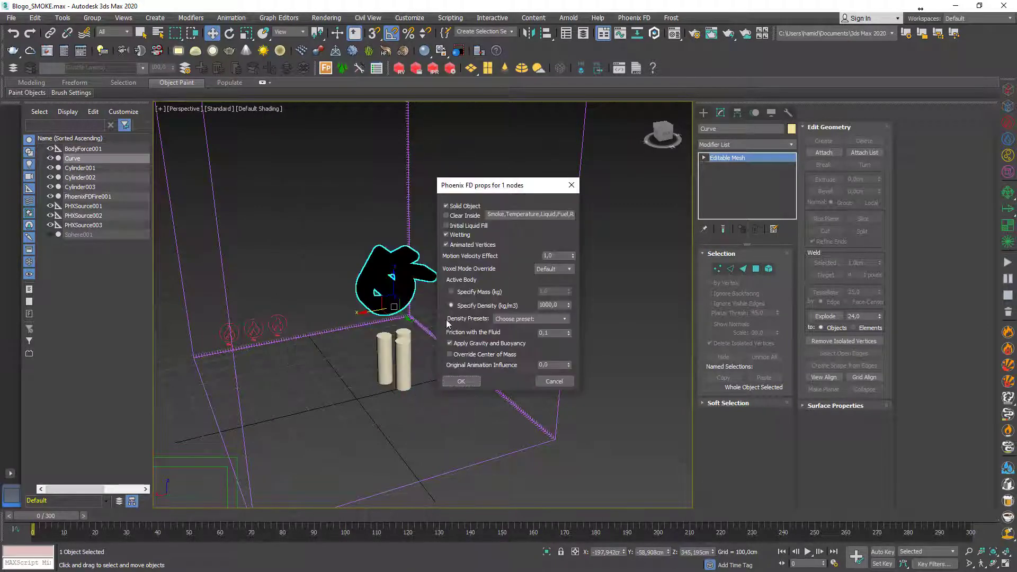
click(446, 205)
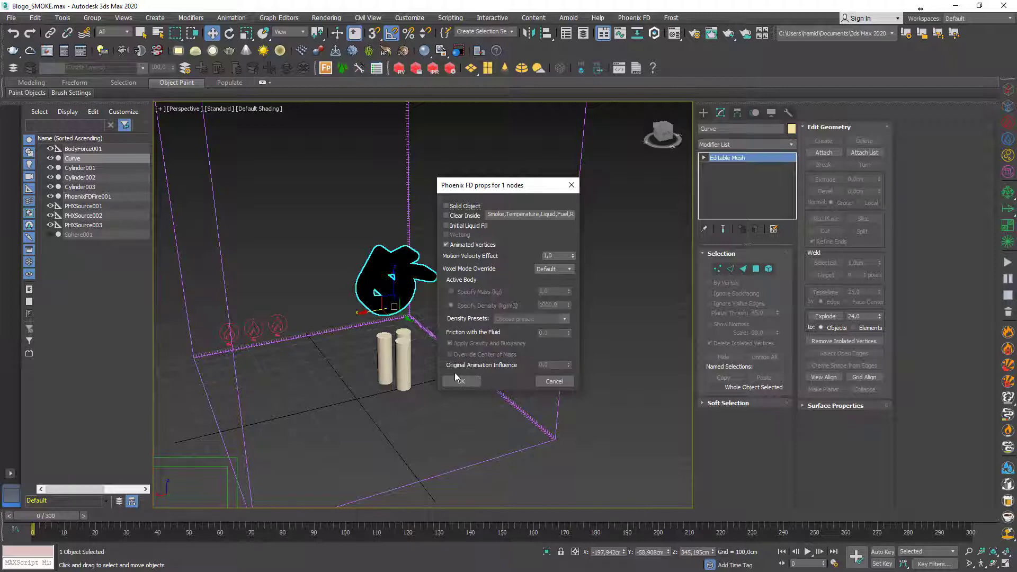
Step: Enable Display as Box in the Curve logo's object properties
right_click(399, 291)
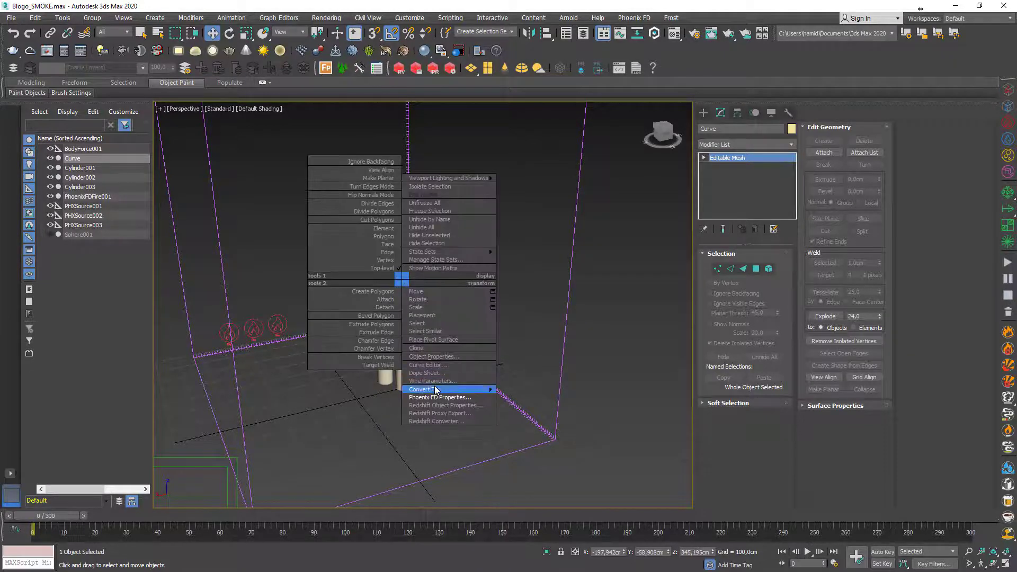
mouse_move(427, 364)
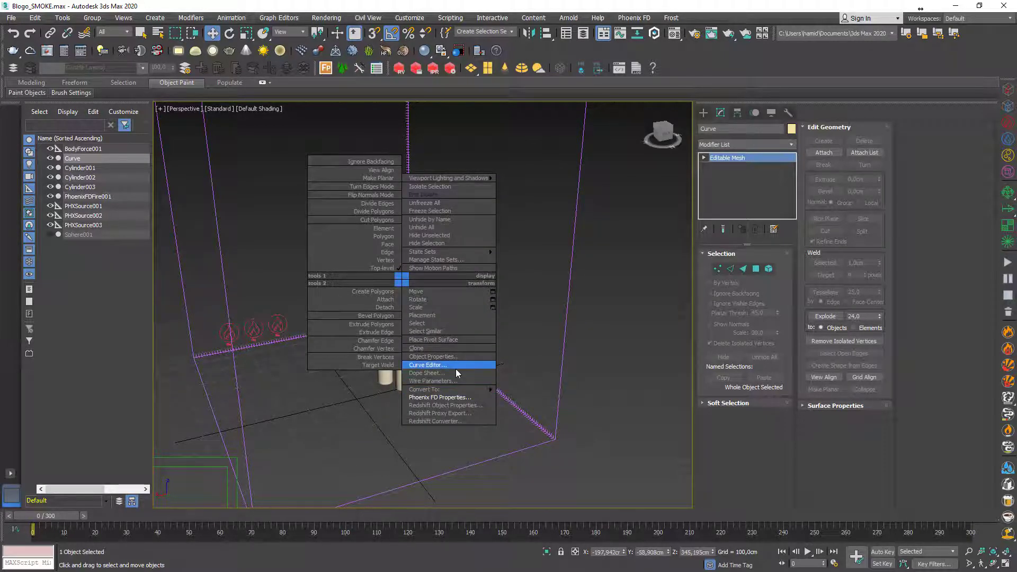
mouse_move(461, 373)
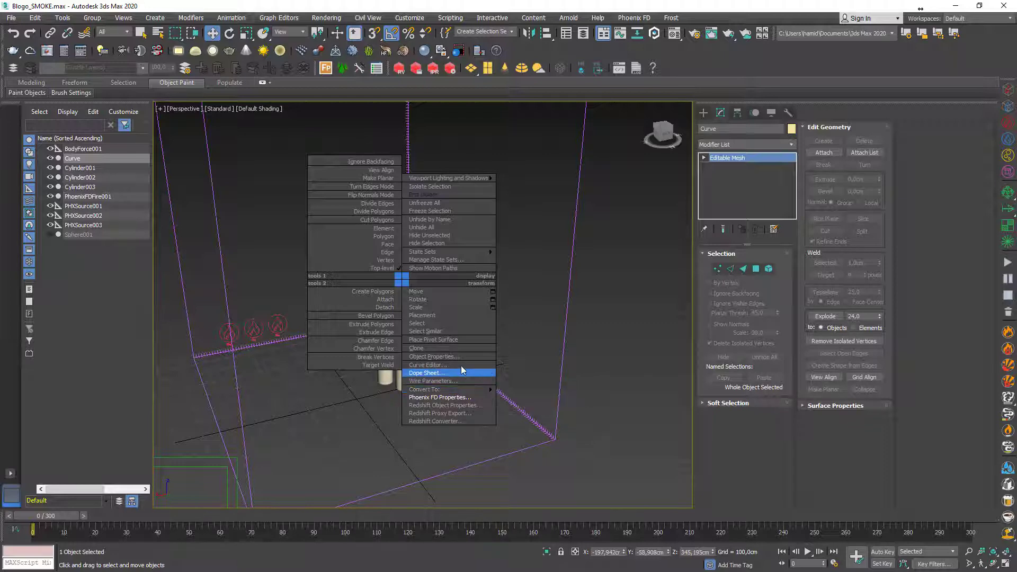
click(433, 355)
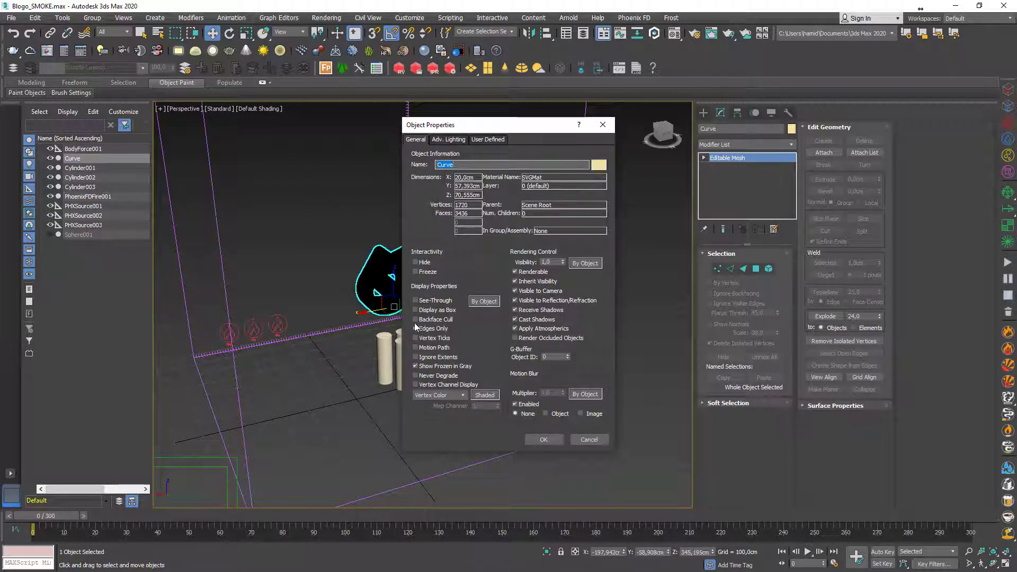
click(543, 439)
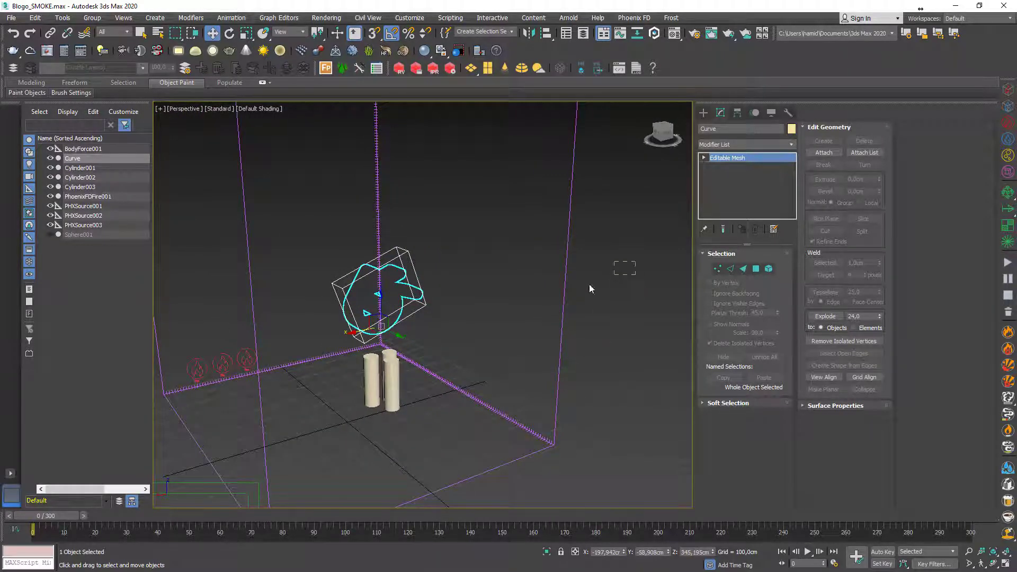
Step: Set PhoenixFDFire001's output cache to OpenVDB files named TTSMOKE
click(87, 196)
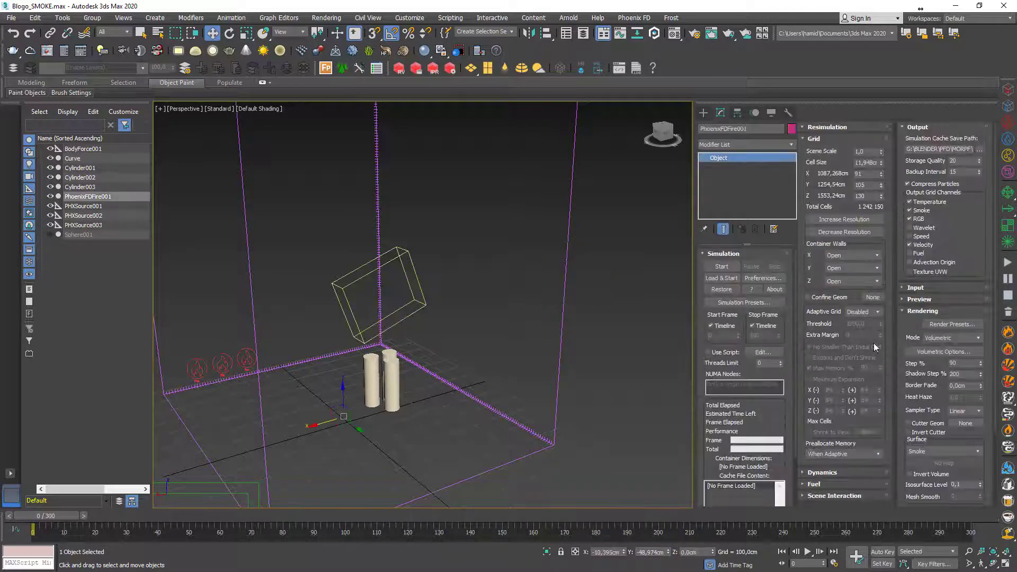
click(981, 149)
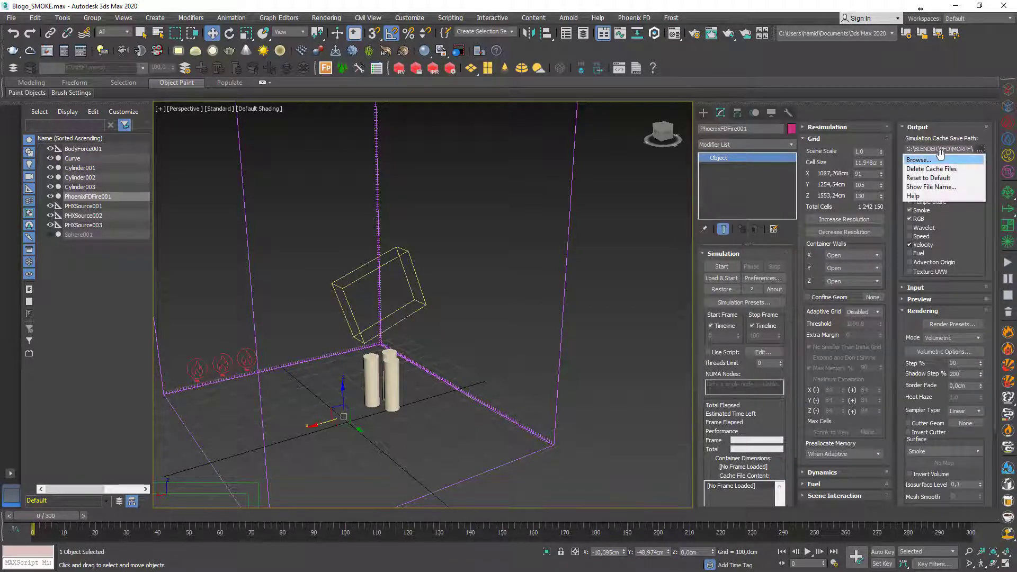
click(919, 159)
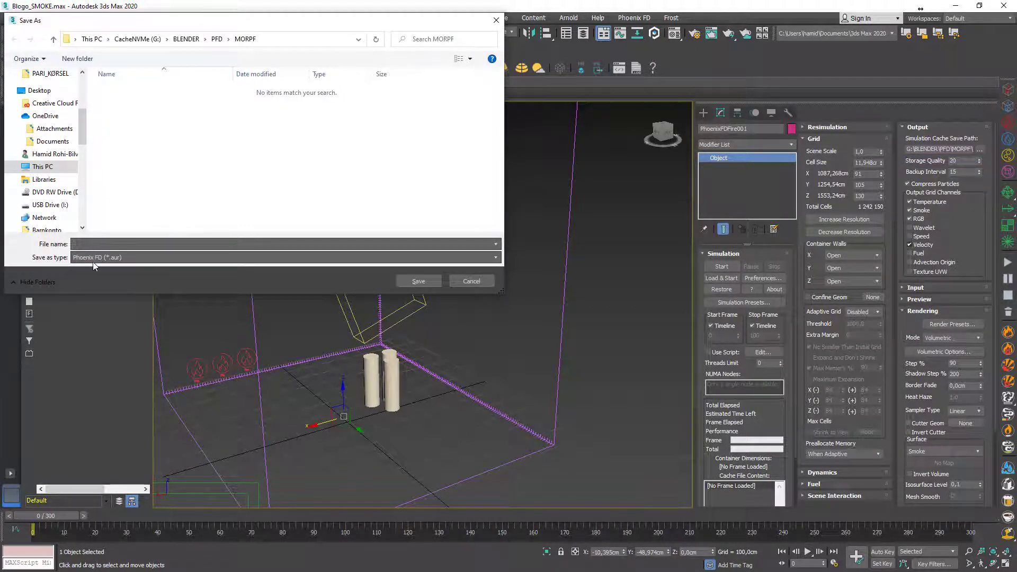
click(285, 257)
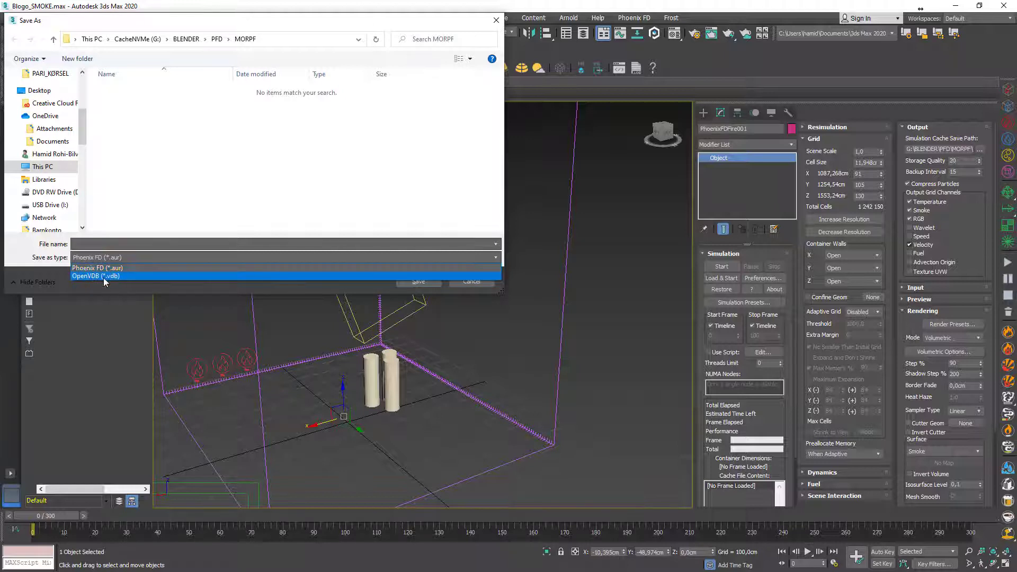
click(96, 268)
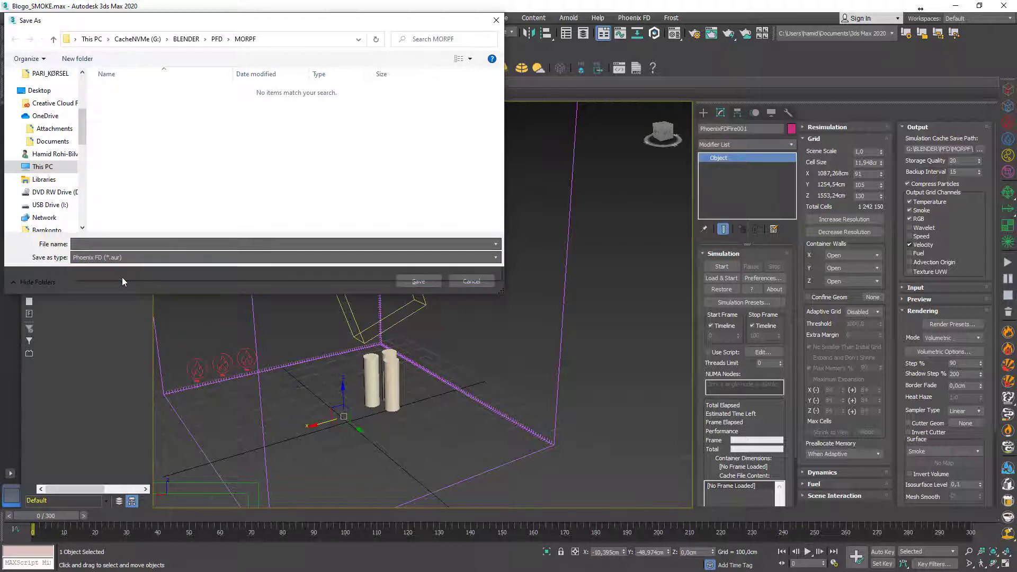
click(285, 257)
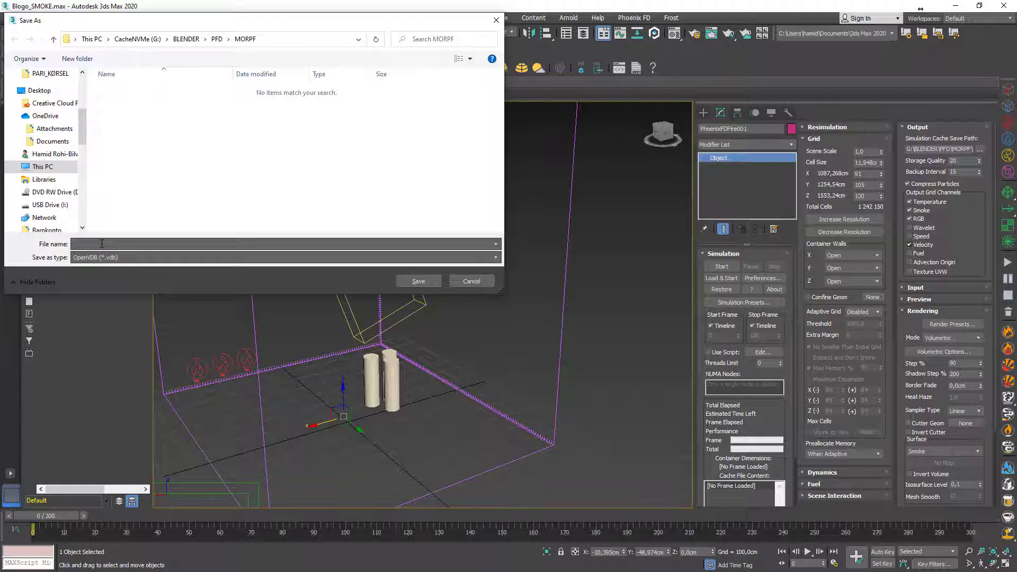
text(TTSM)
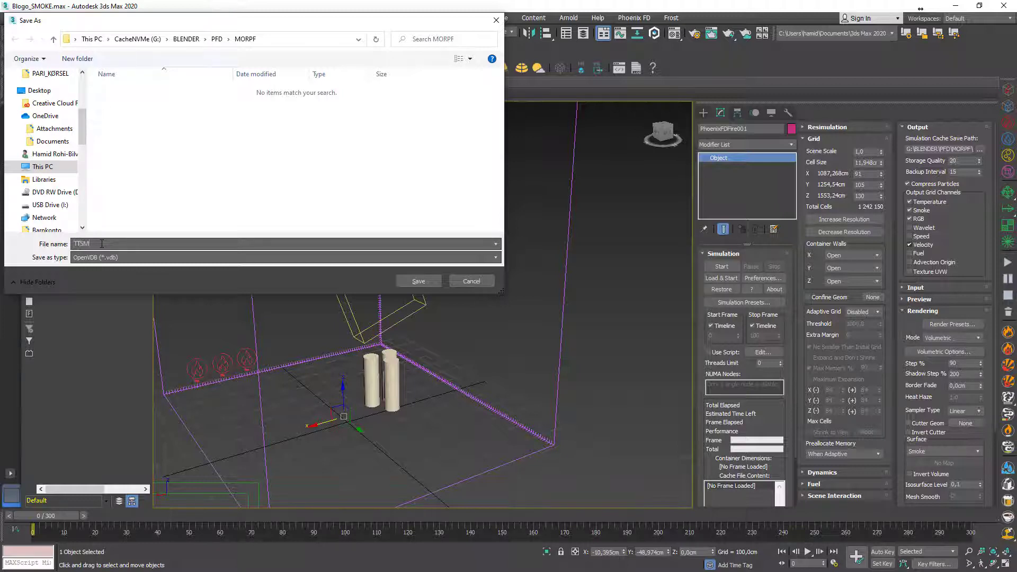
text(OKE)
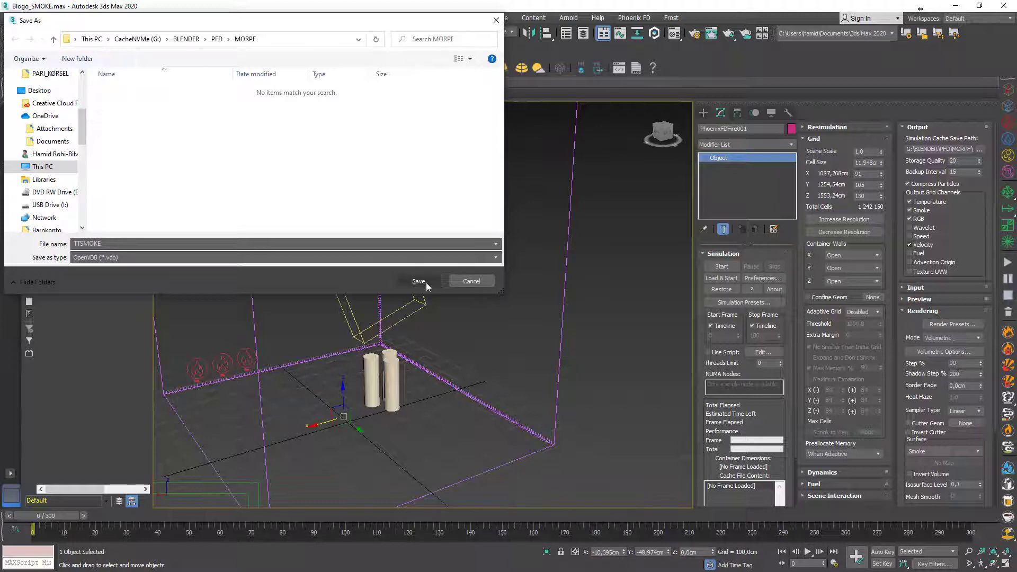
click(418, 281)
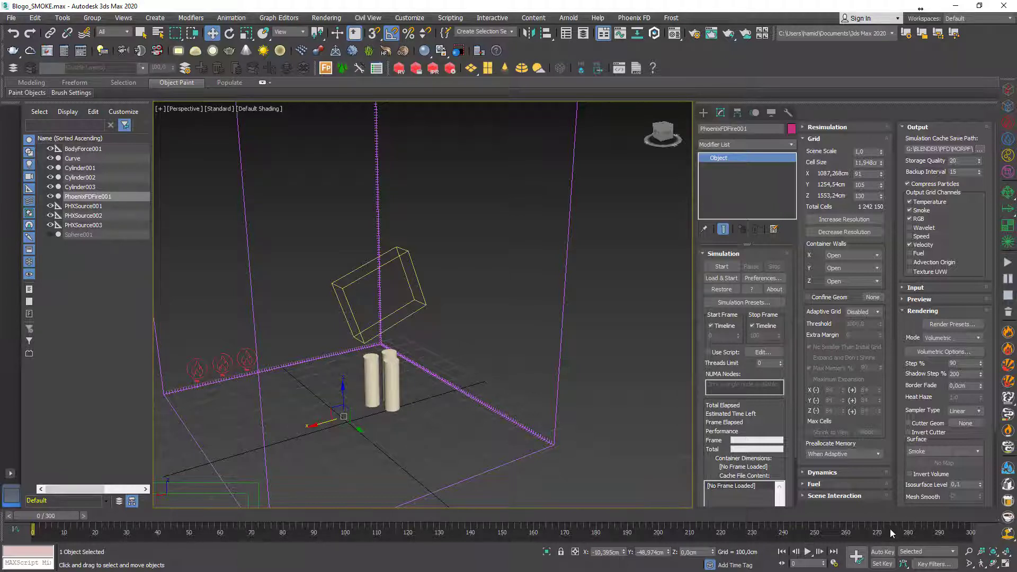
mouse_move(661, 302)
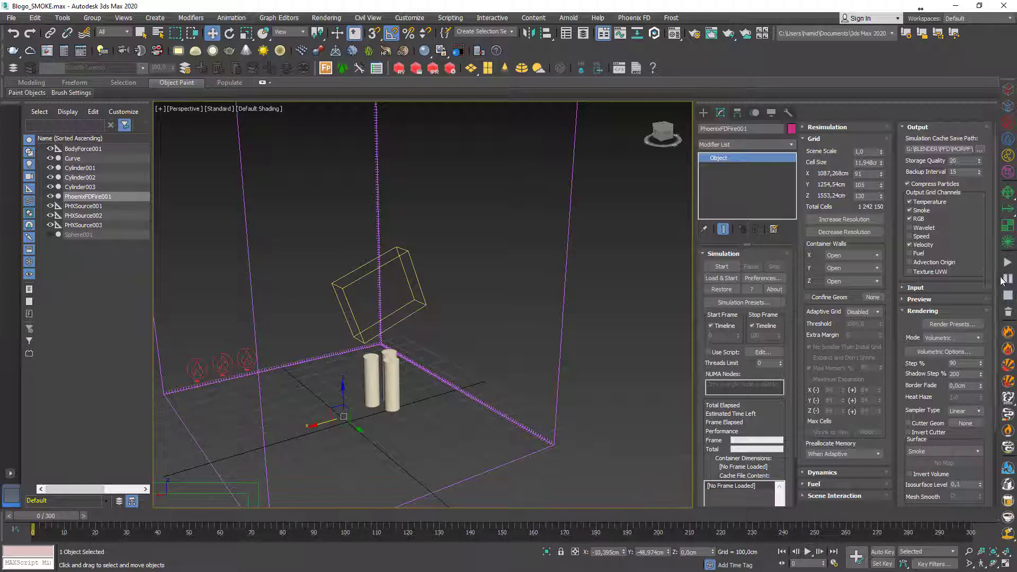
mouse_move(1007, 272)
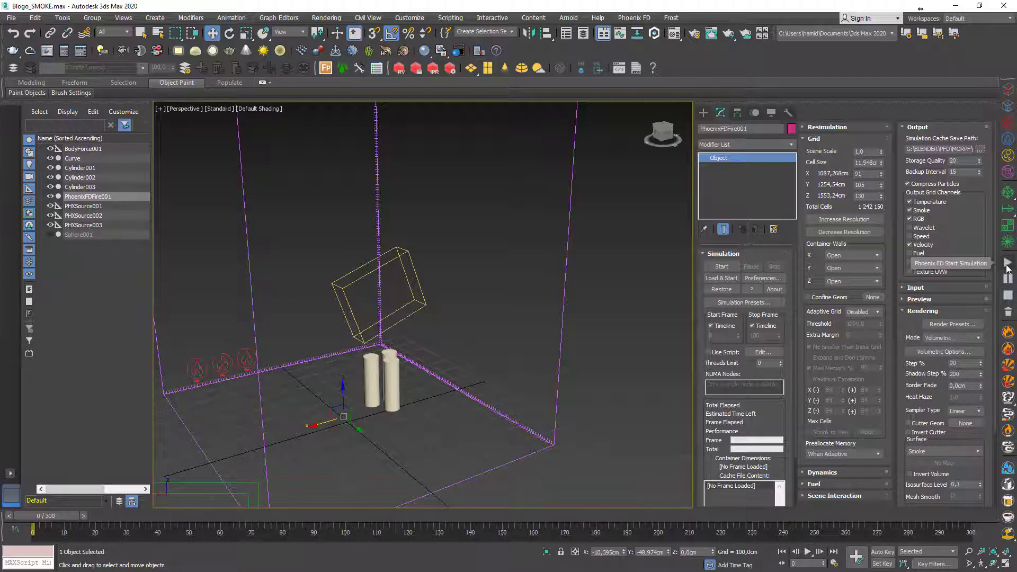
Step: Run the Phoenix FD smoke simulation from the toolbar
click(721, 266)
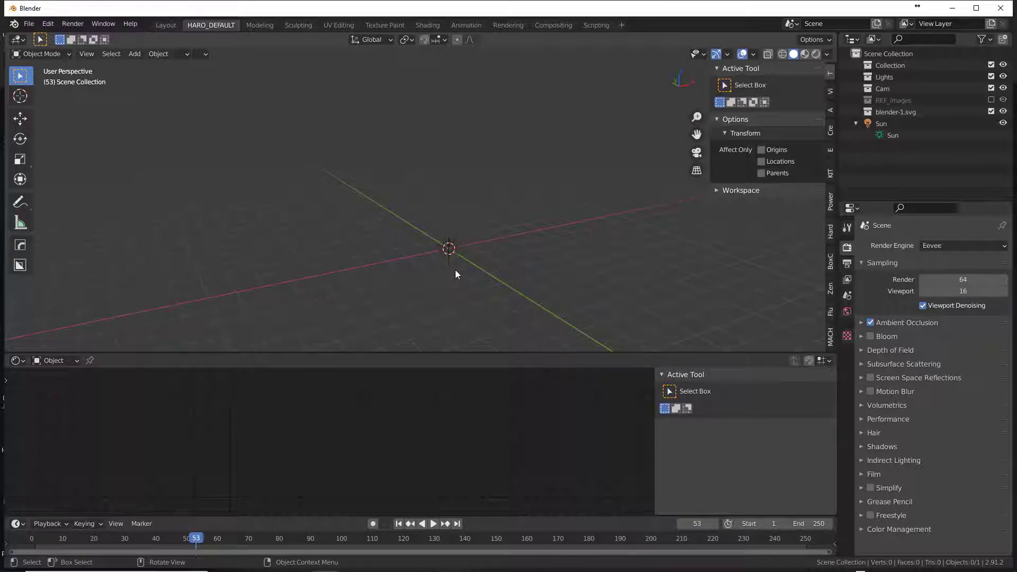
Step: Import all TTSMOKE .vdb frames via Shift+A > Volume > Import OpenVDB
click(134, 54)
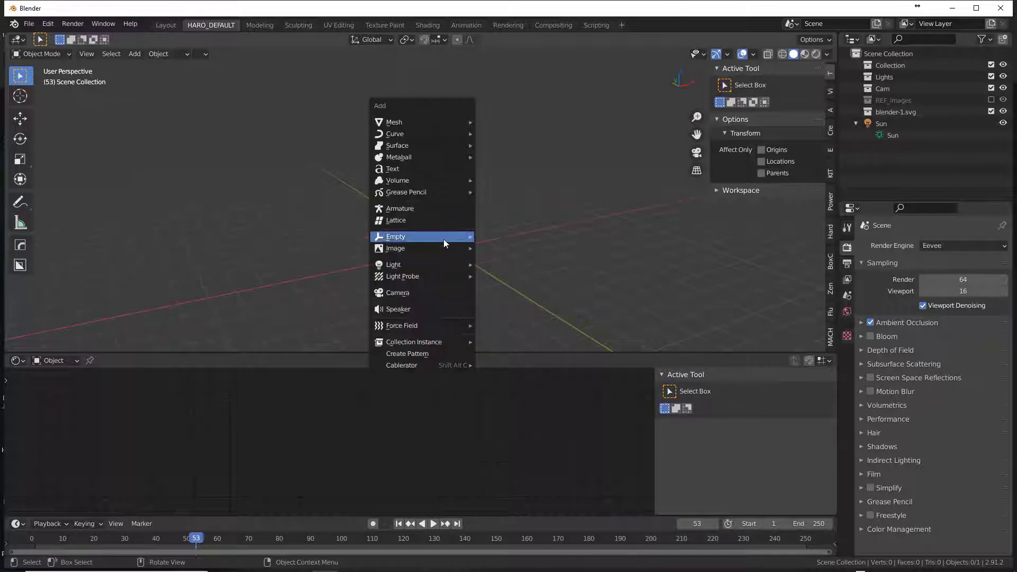
mouse_move(450, 208)
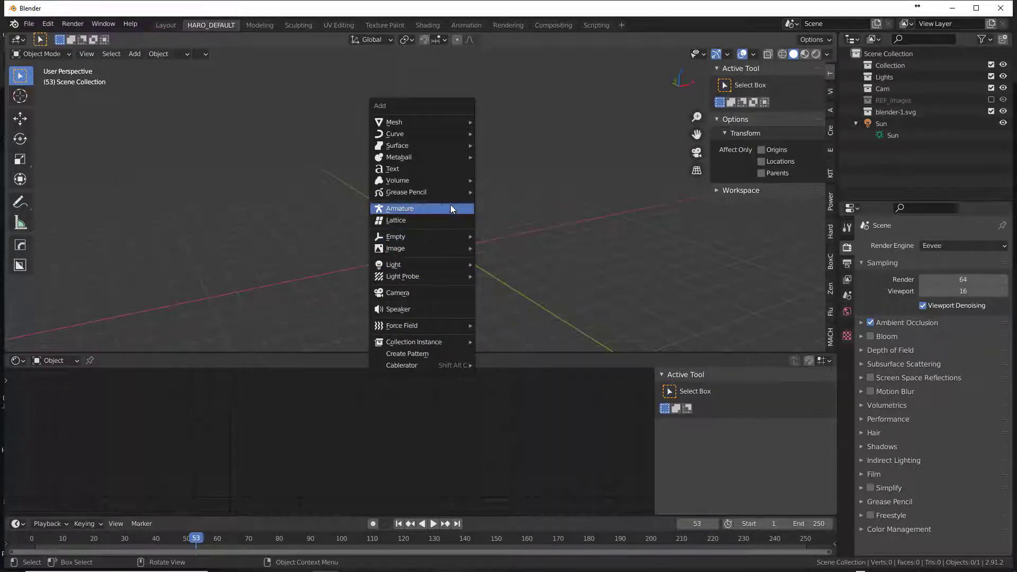
click(396, 180)
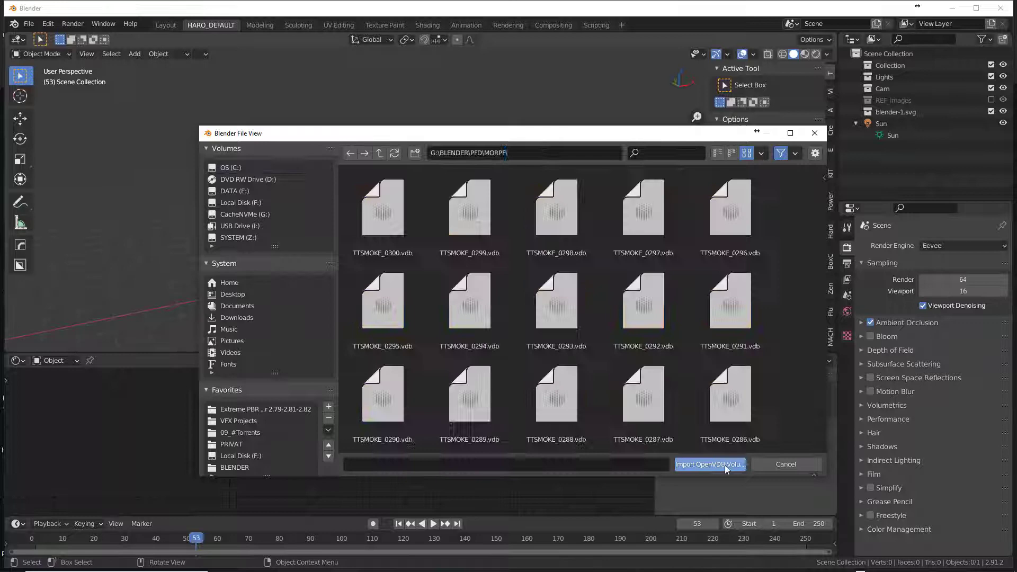
key(ctrl+a)
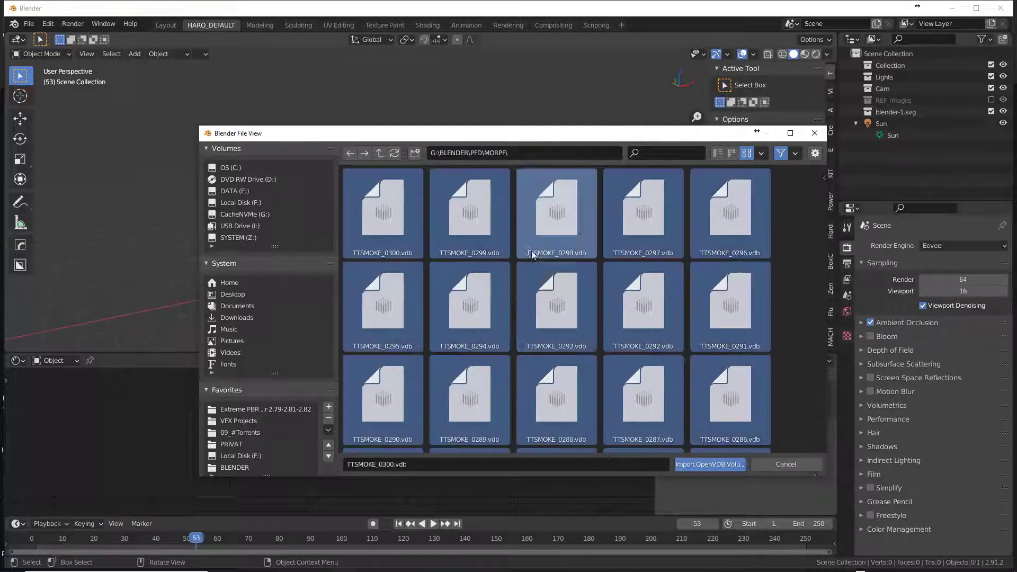
click(708, 464)
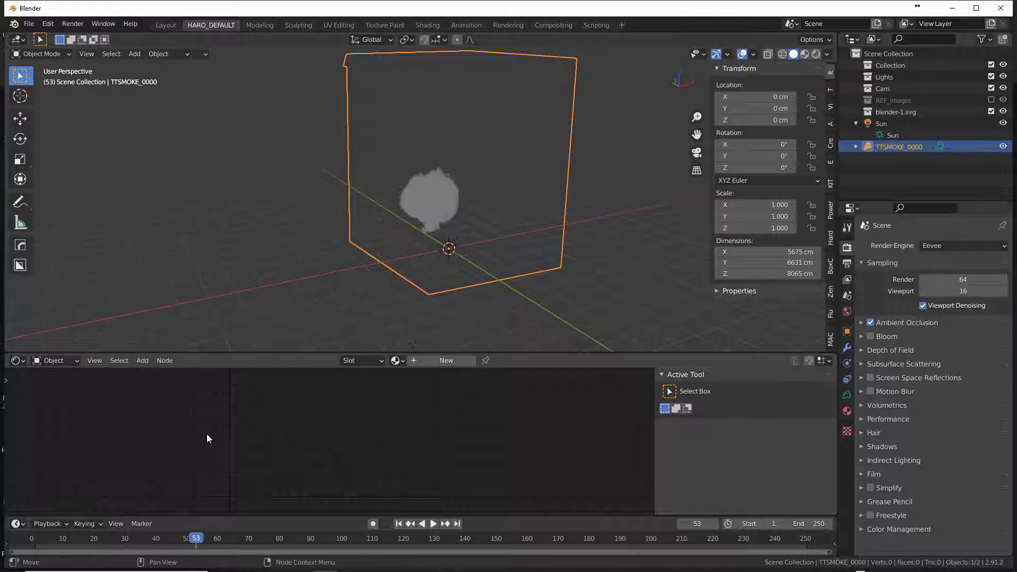
Step: Preview the smoke animation, then move the volume so its base sits at the origin
click(432, 523)
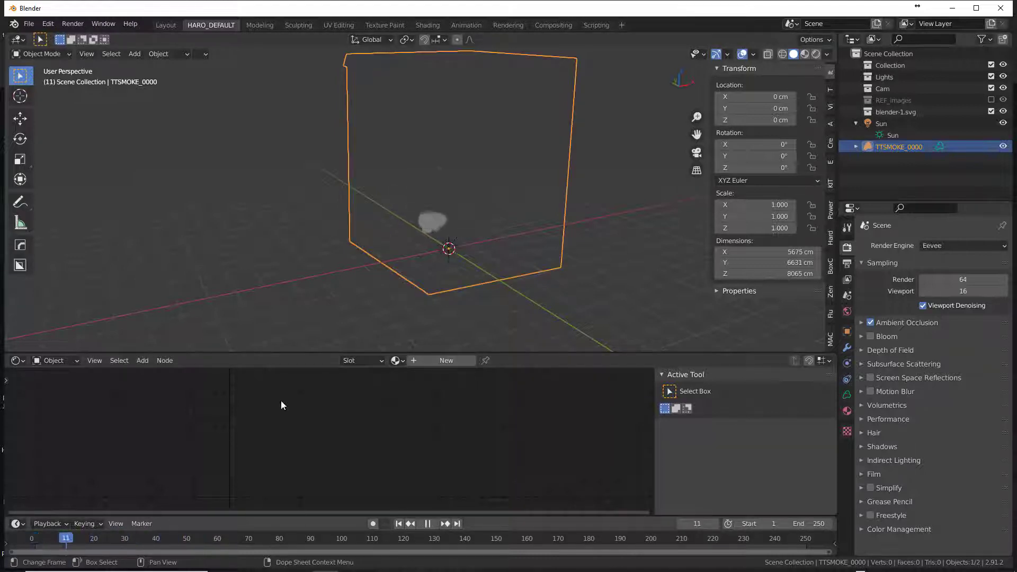
click(34, 538)
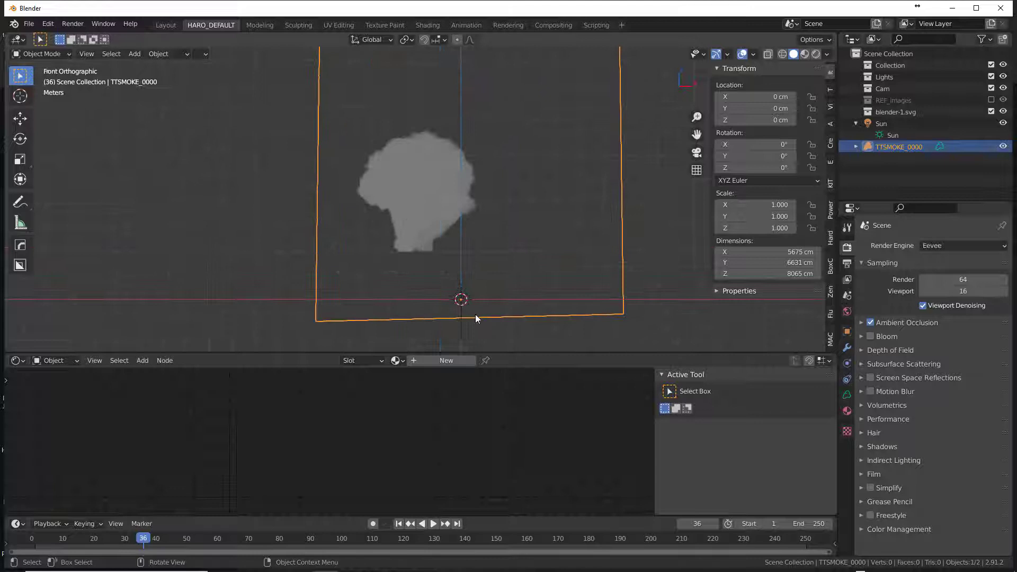
key(g)
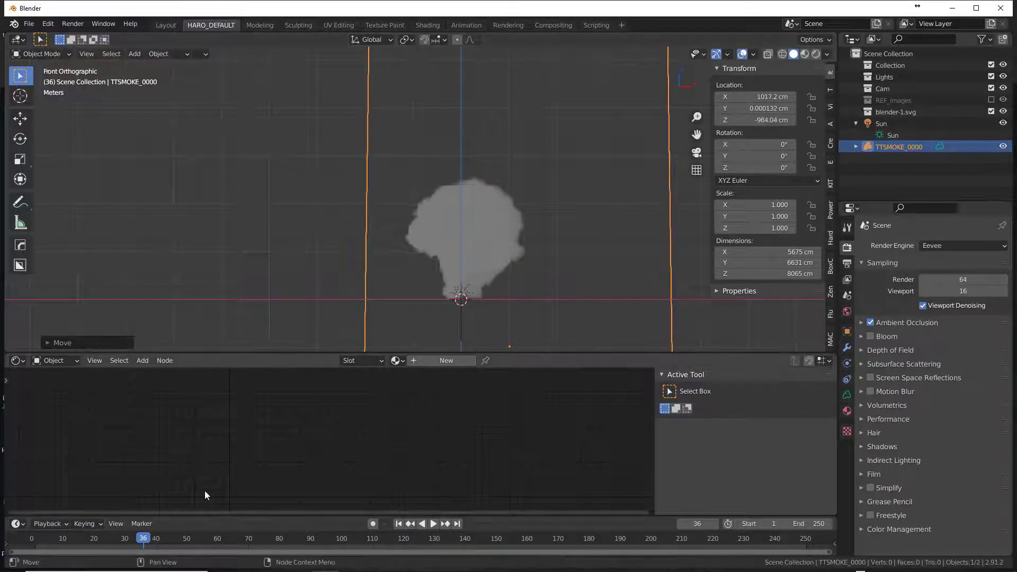
click(433, 523)
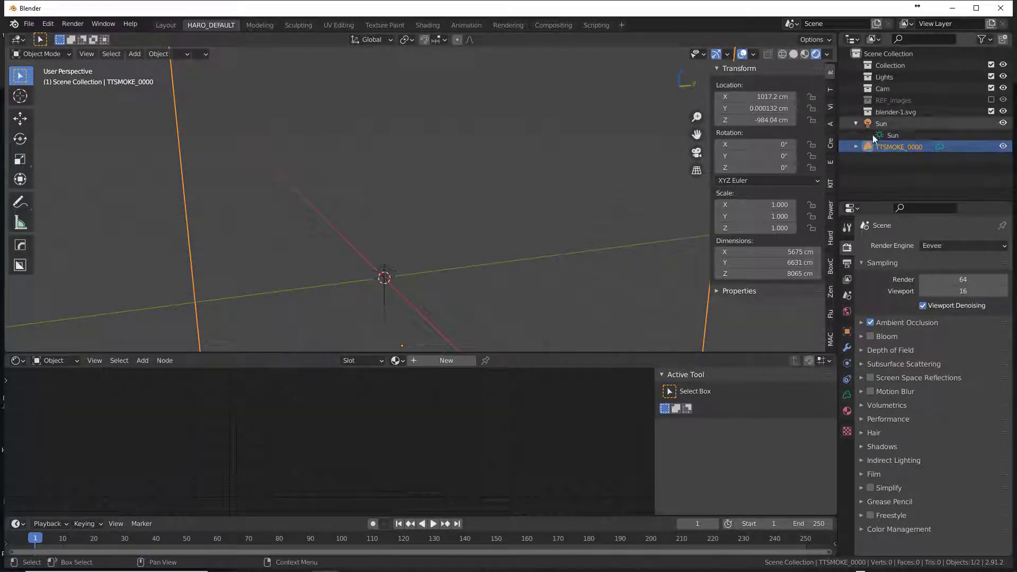
Step: Expand the smoke volume and enable its Smoke_phx grid in Object Data properties
click(857, 147)
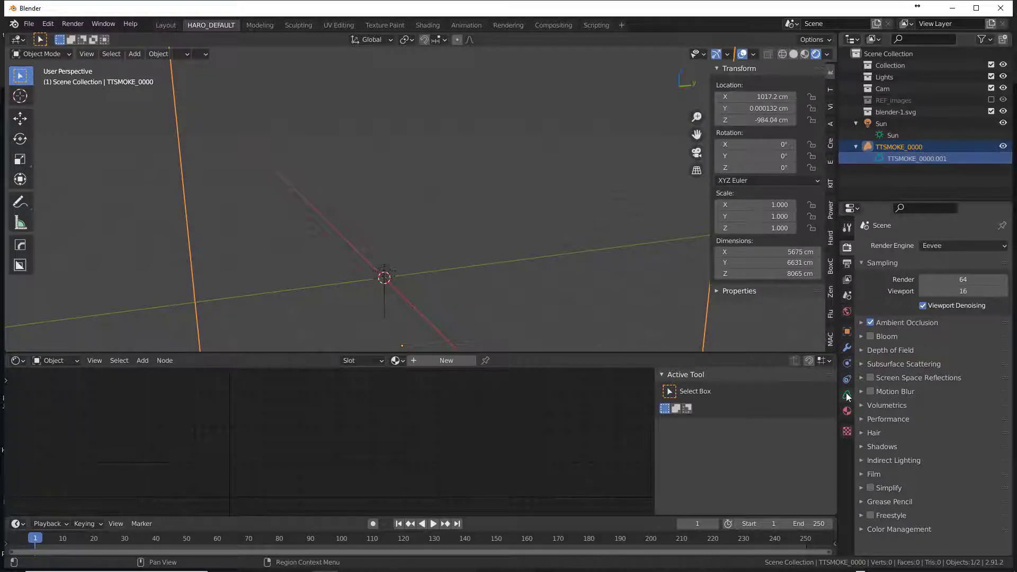
click(847, 396)
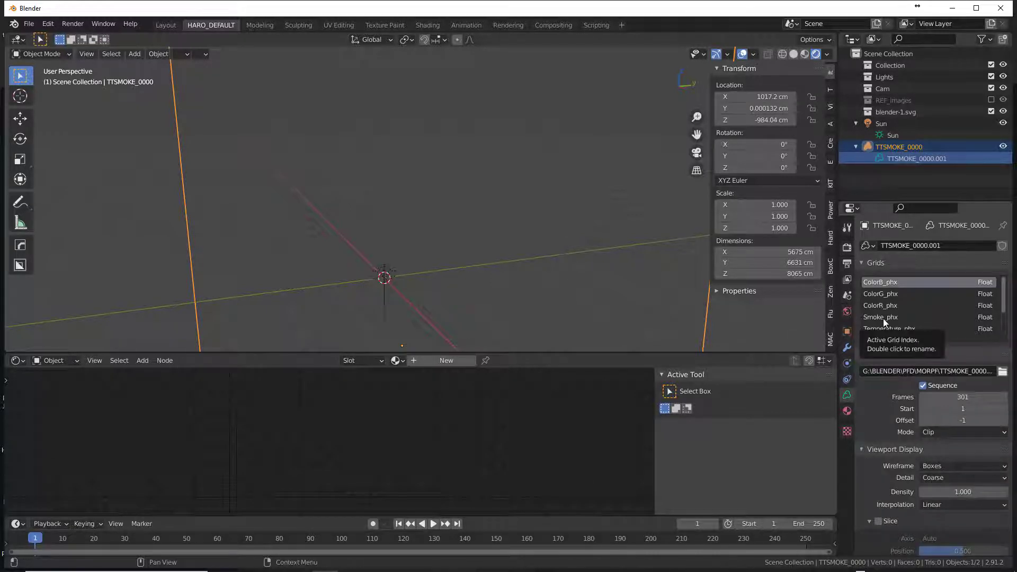
click(880, 317)
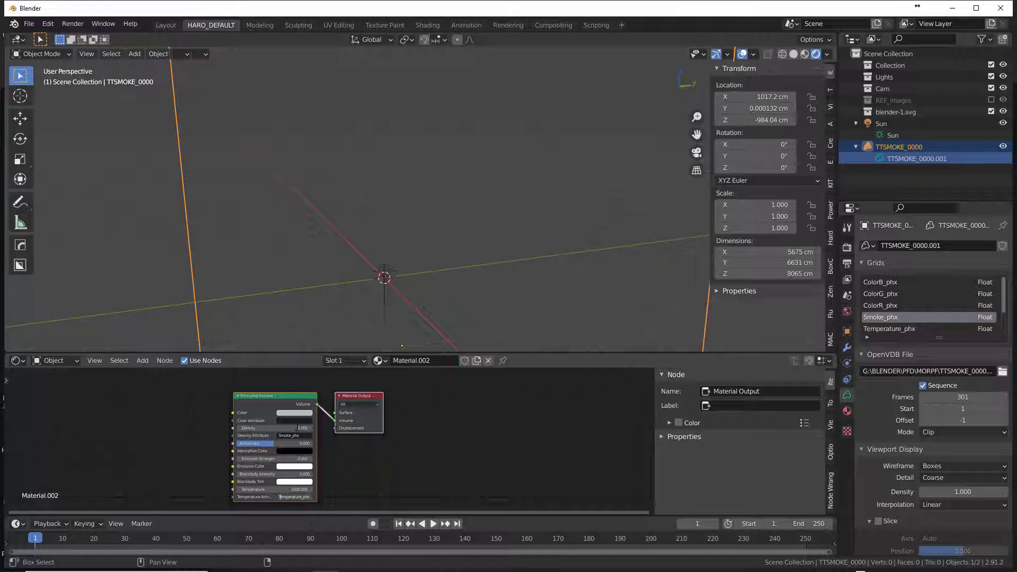
click(292, 428)
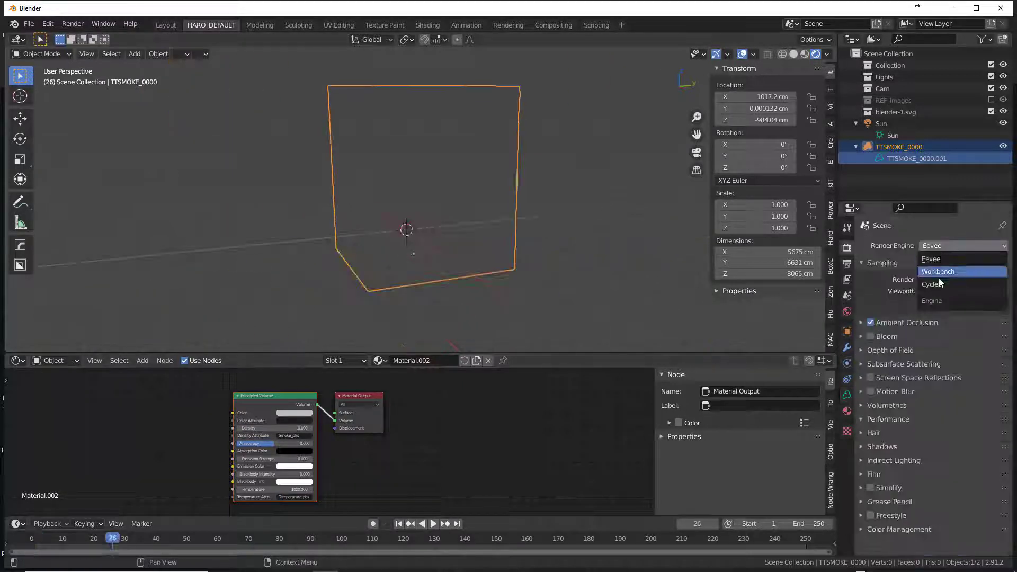
Step: Switch the render engine to Cycles on GPU Compute and preview the smoke in Rendered shading
click(930, 284)
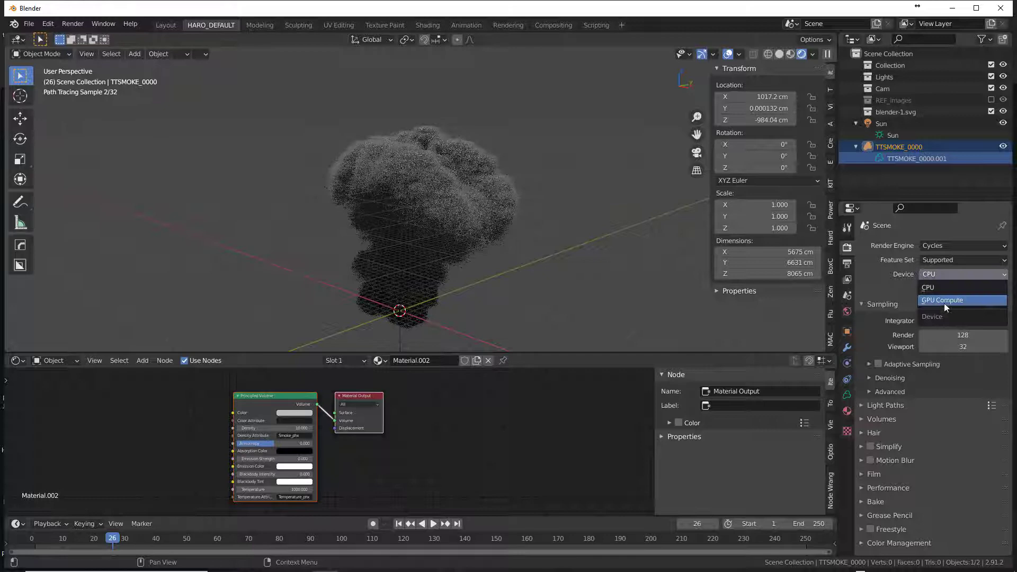
click(942, 300)
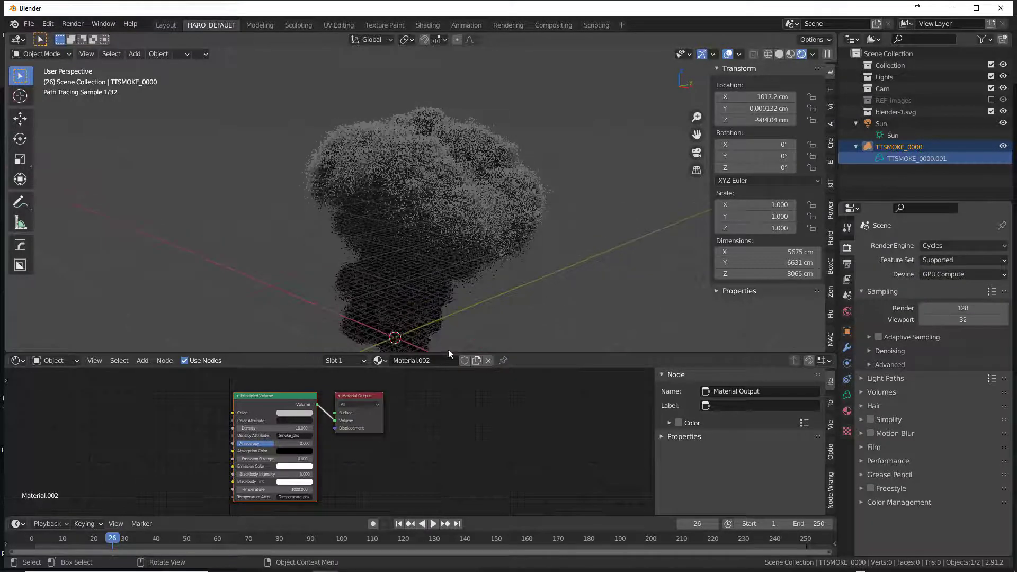
click(433, 524)
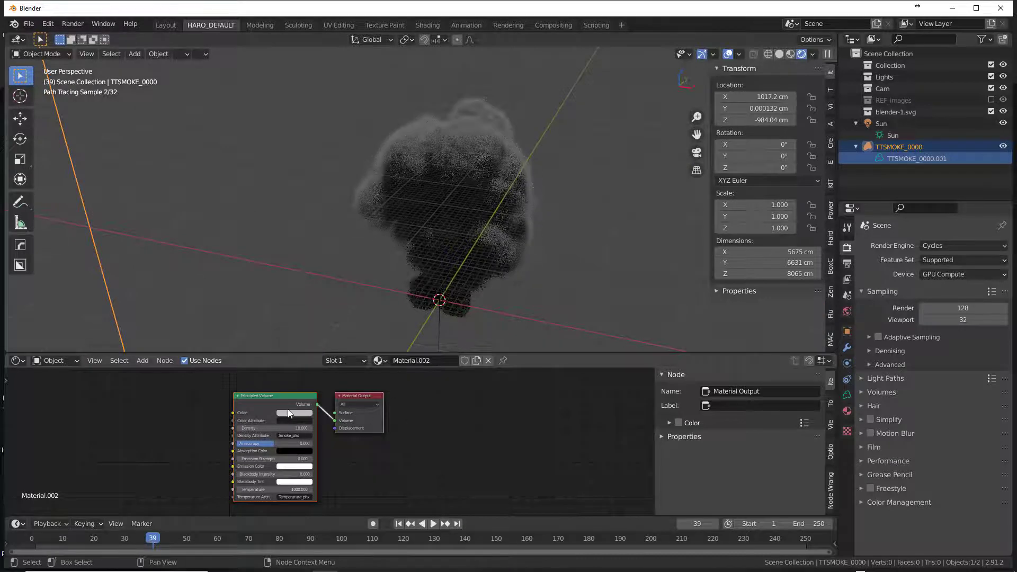
Step: Pick a red hue for the Principled Volume smoke colour
click(293, 413)
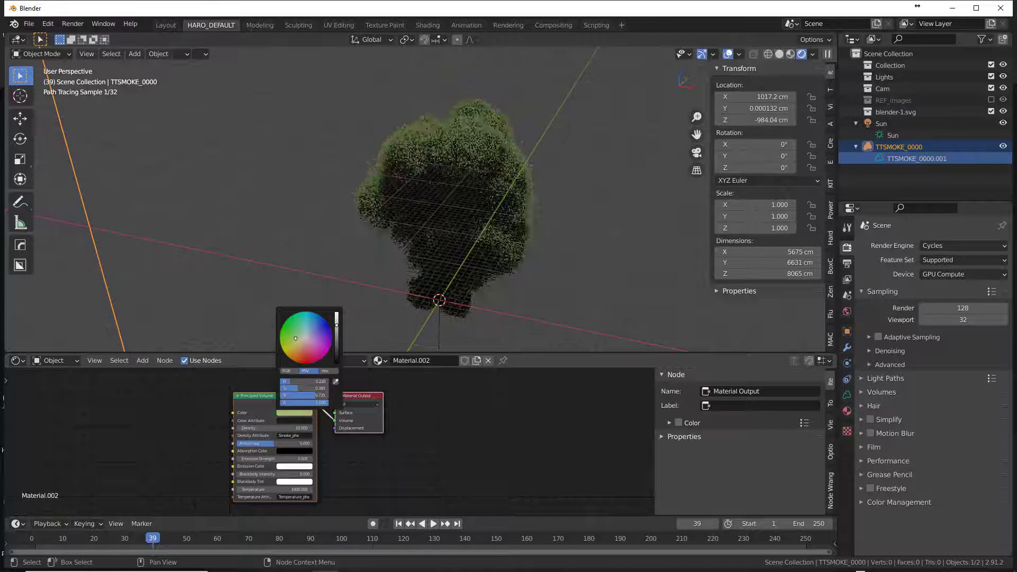
click(304, 343)
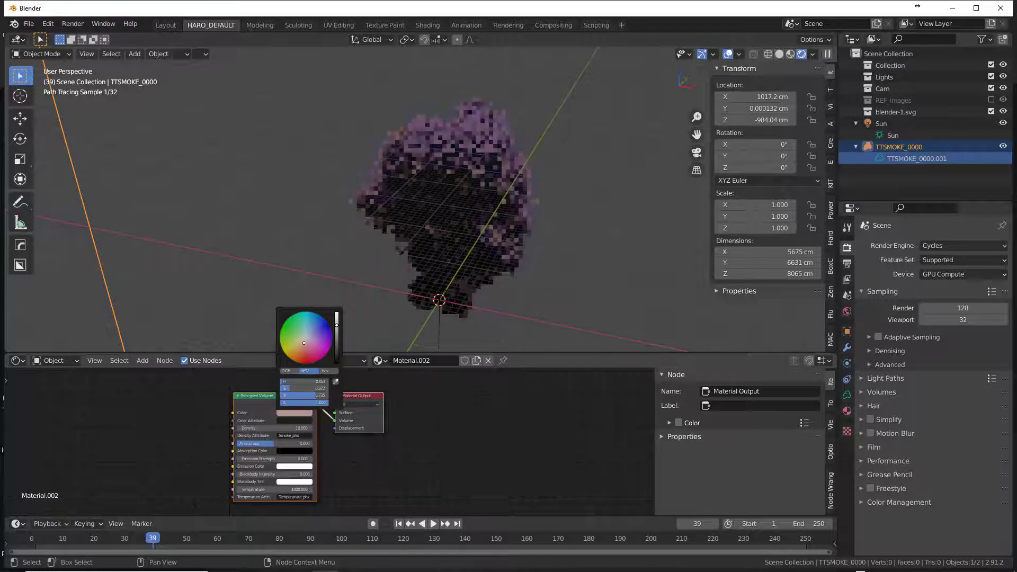
click(318, 331)
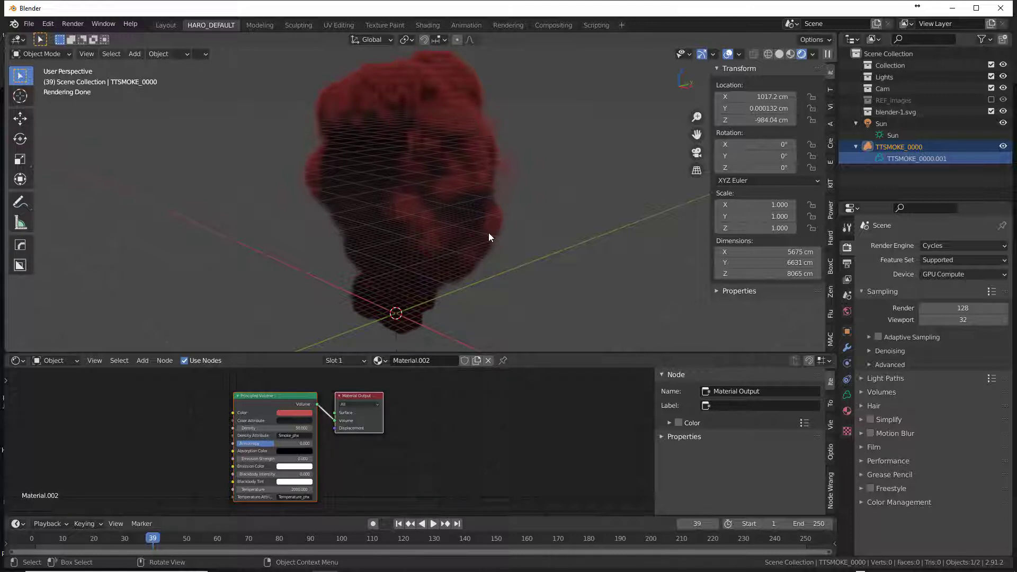
mouse_move(477, 193)
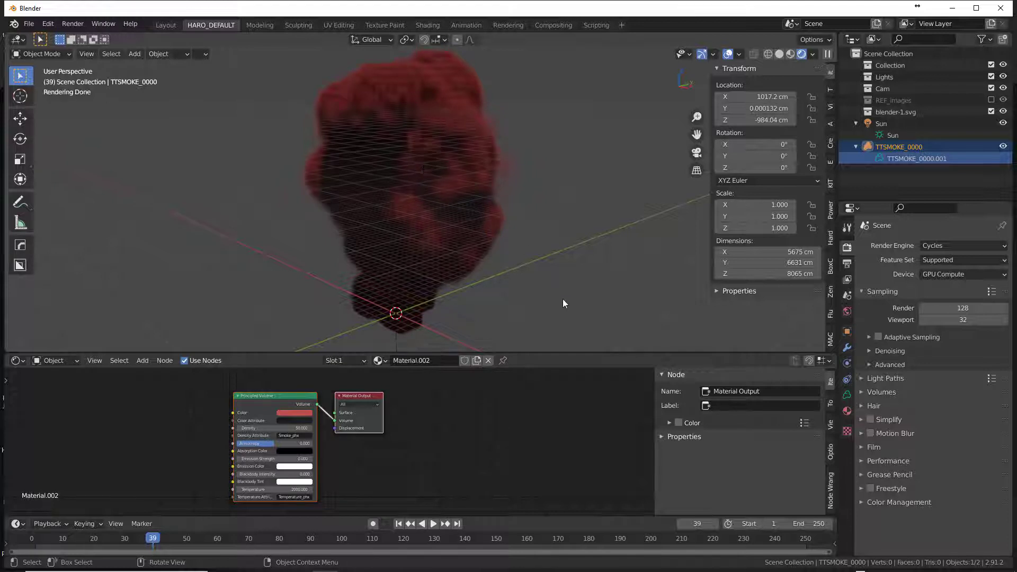
mouse_move(548, 231)
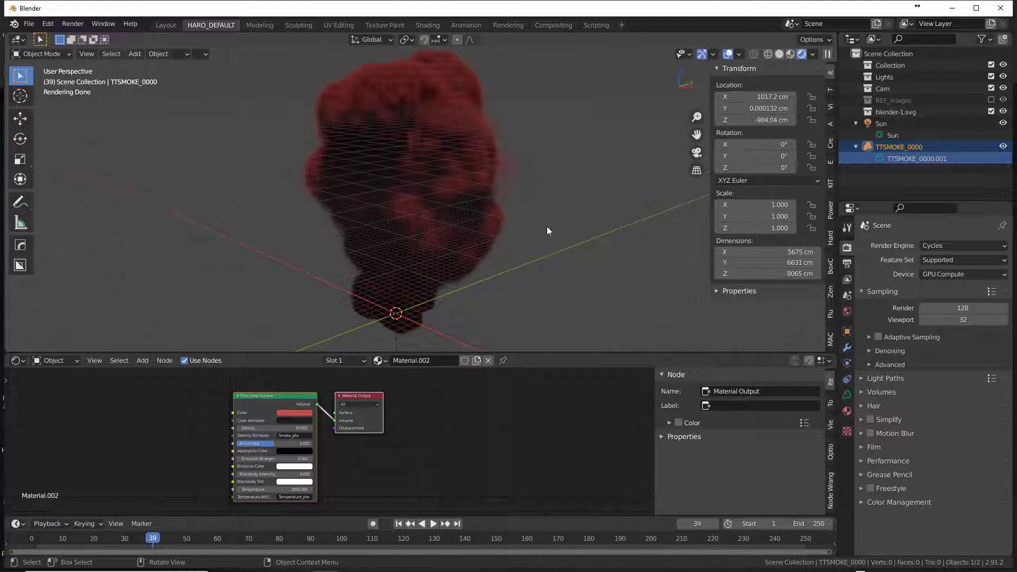